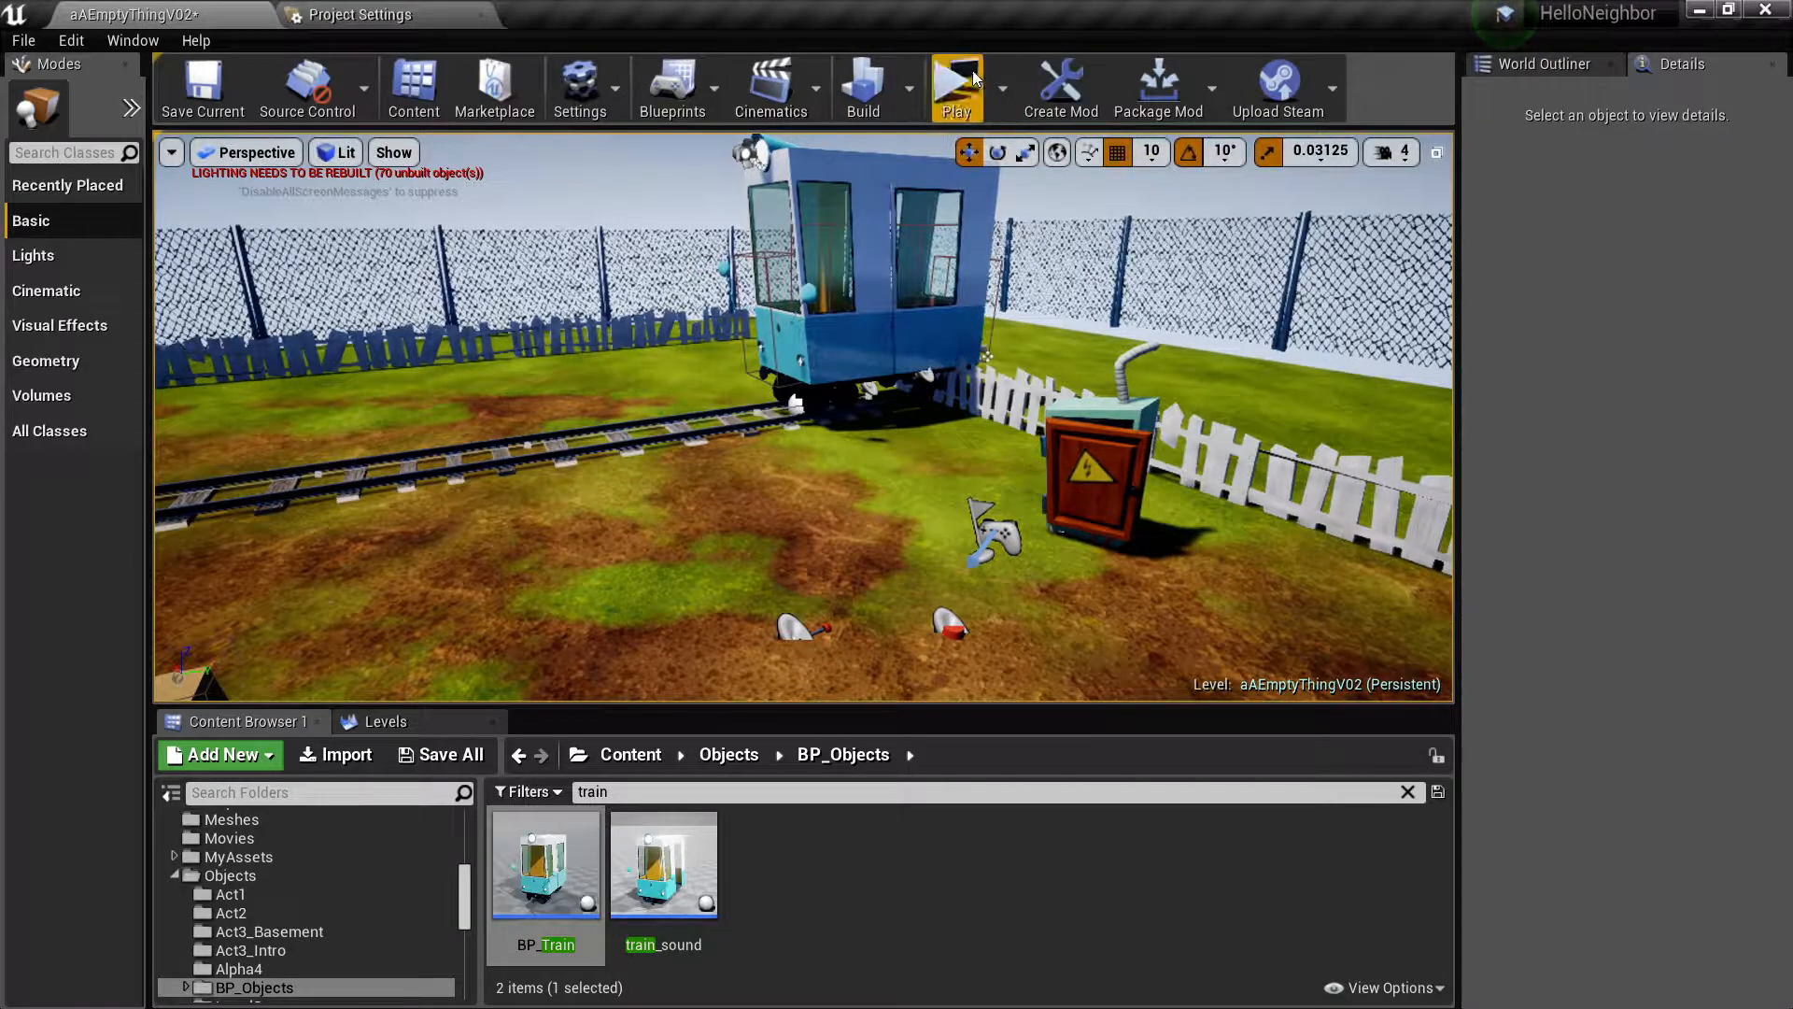
# Step: Place a BP_Train actor in the yard next to the general switch box
pyautogui.click(956, 88)
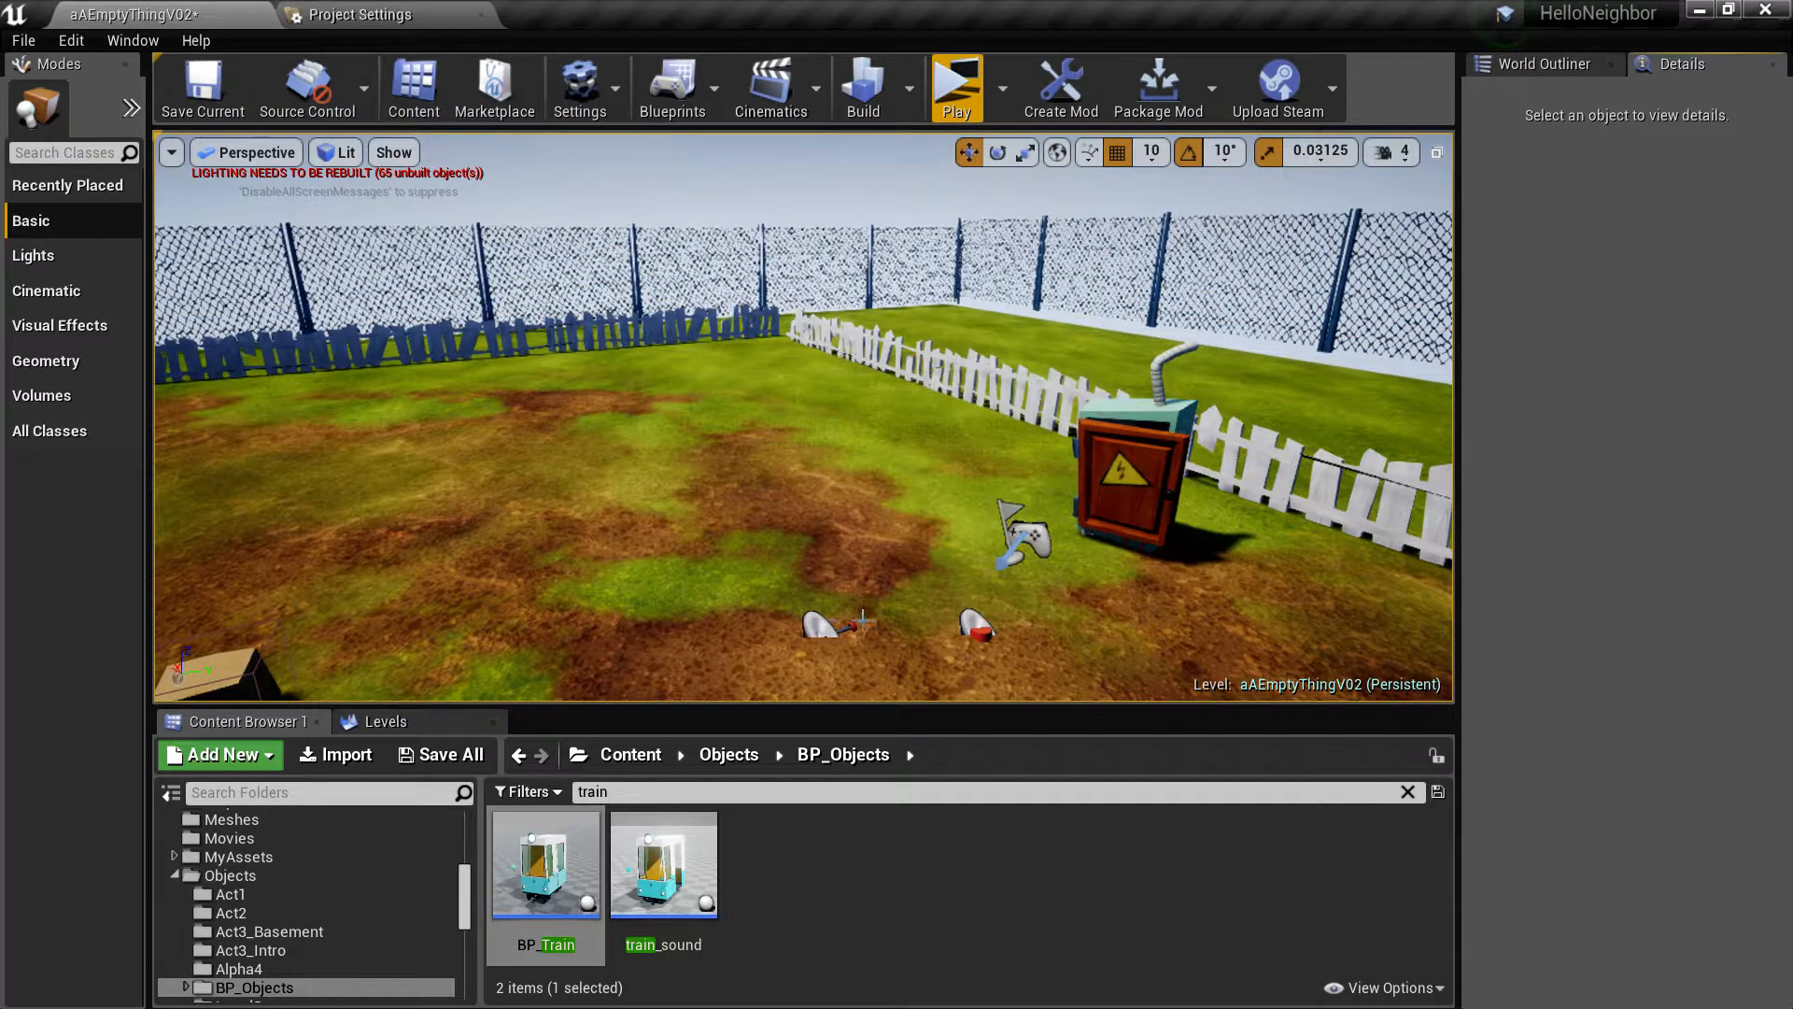
pyautogui.click(830, 618)
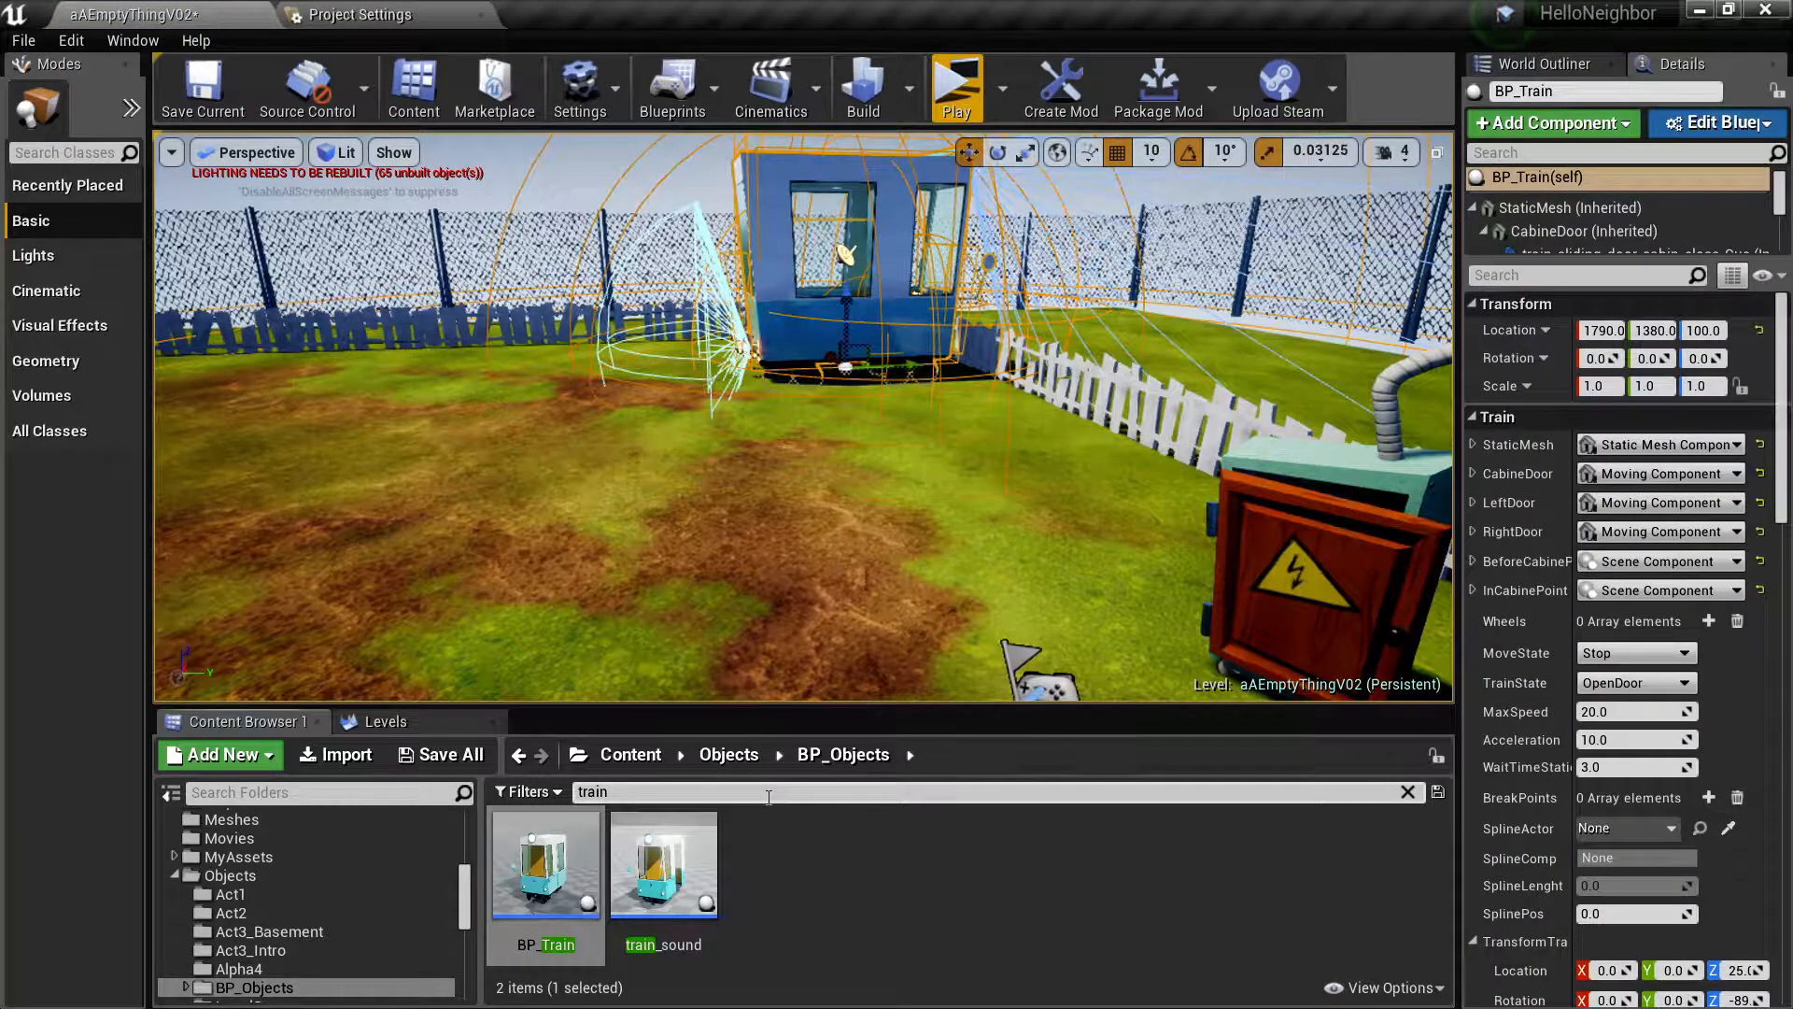
# Step: Find BP_Spline_rail_prop_1, drop it in the level and stretch its track across the yard
pyautogui.write('spline')
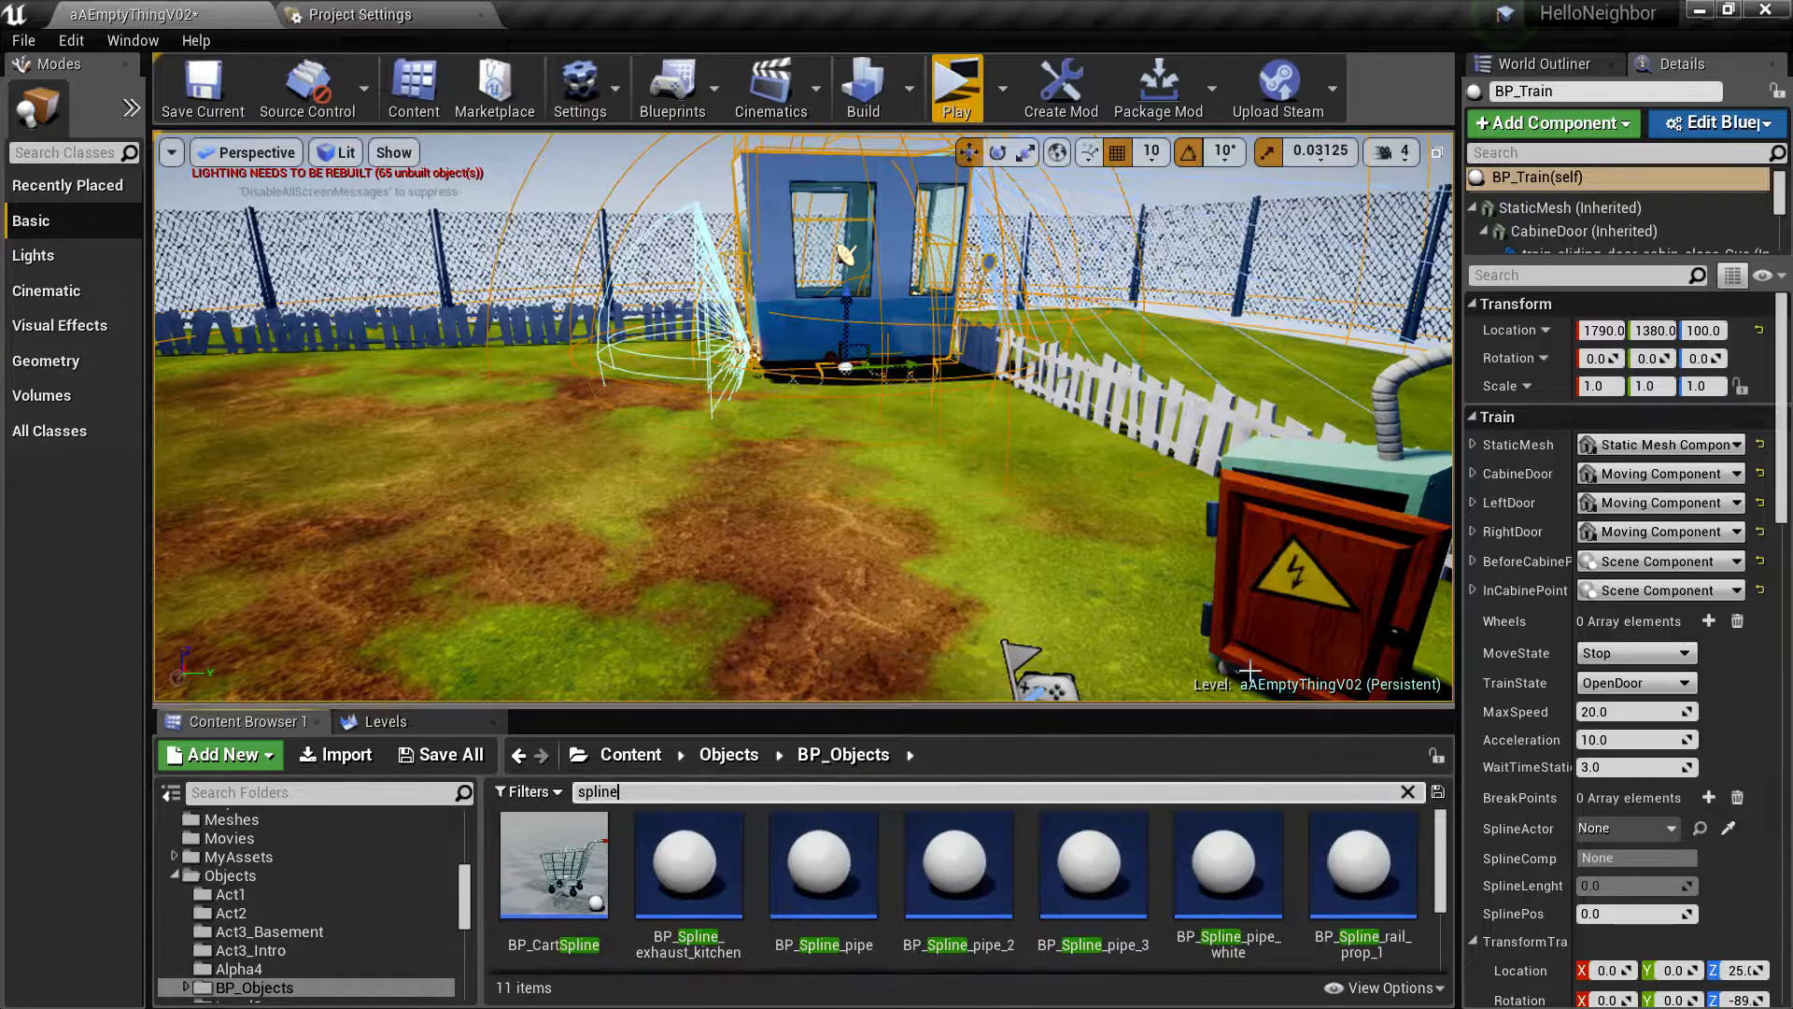
pyautogui.click(1362, 863)
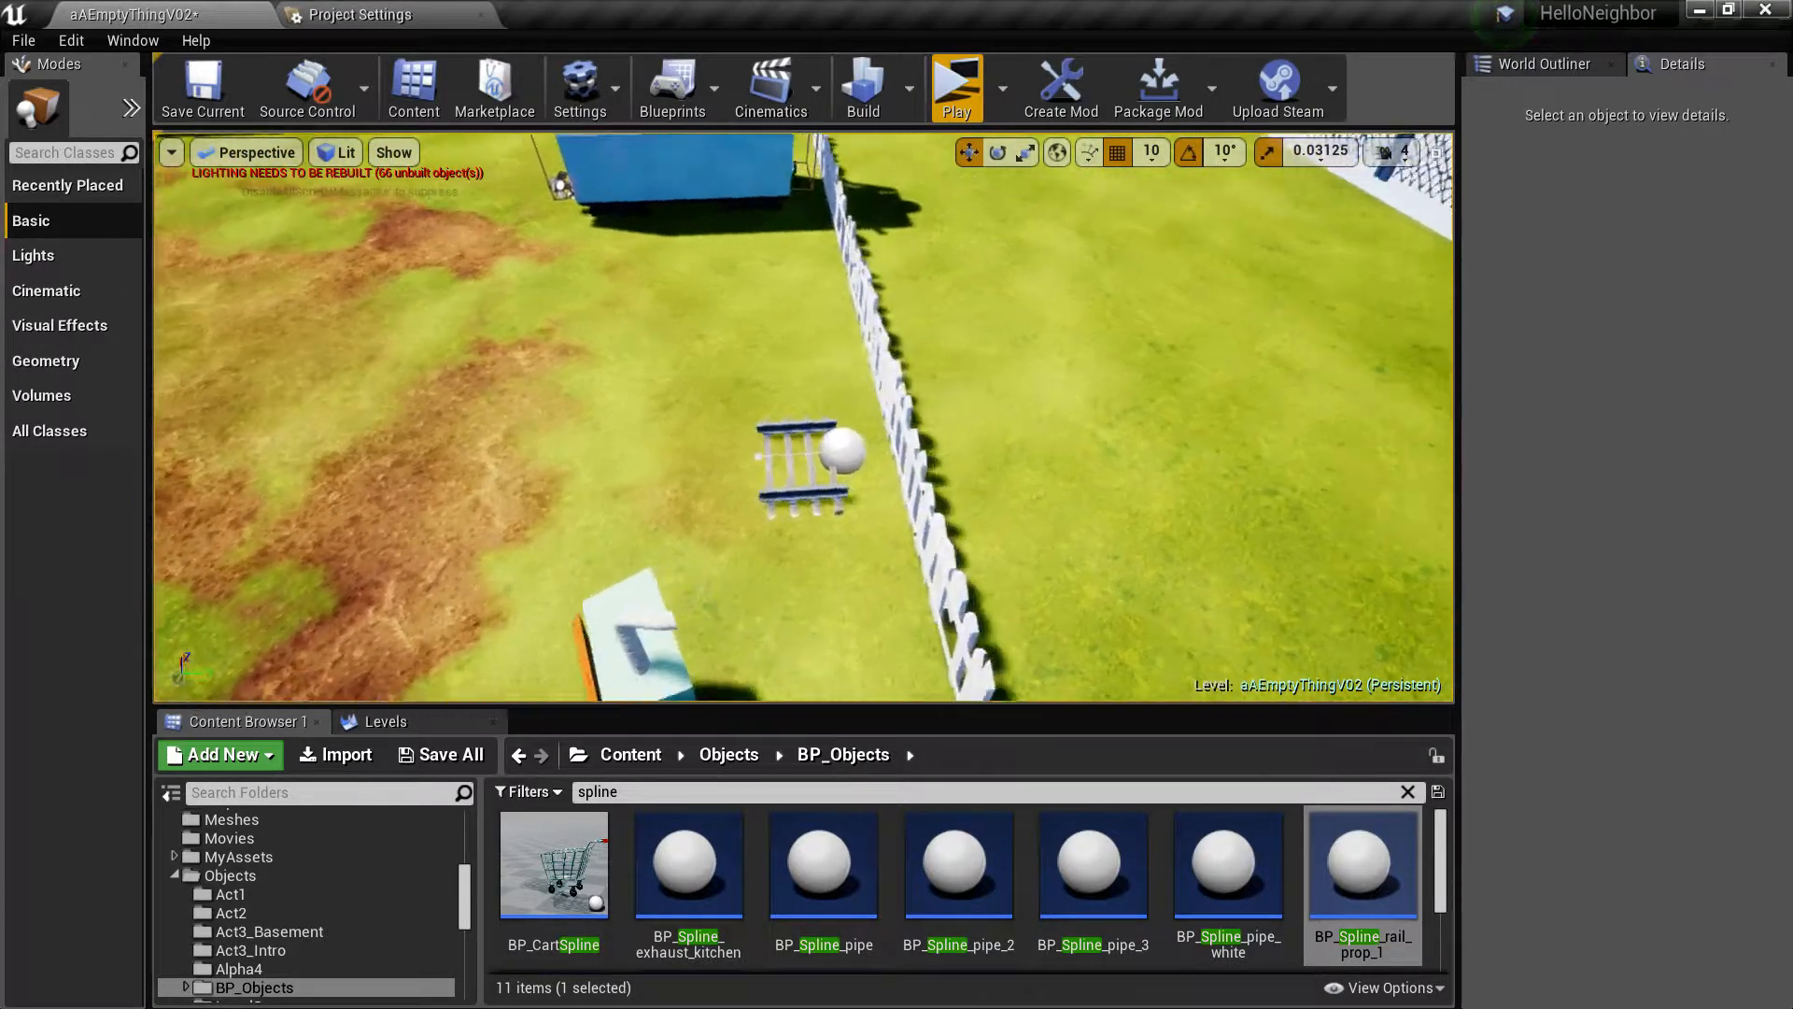
pyautogui.click(807, 468)
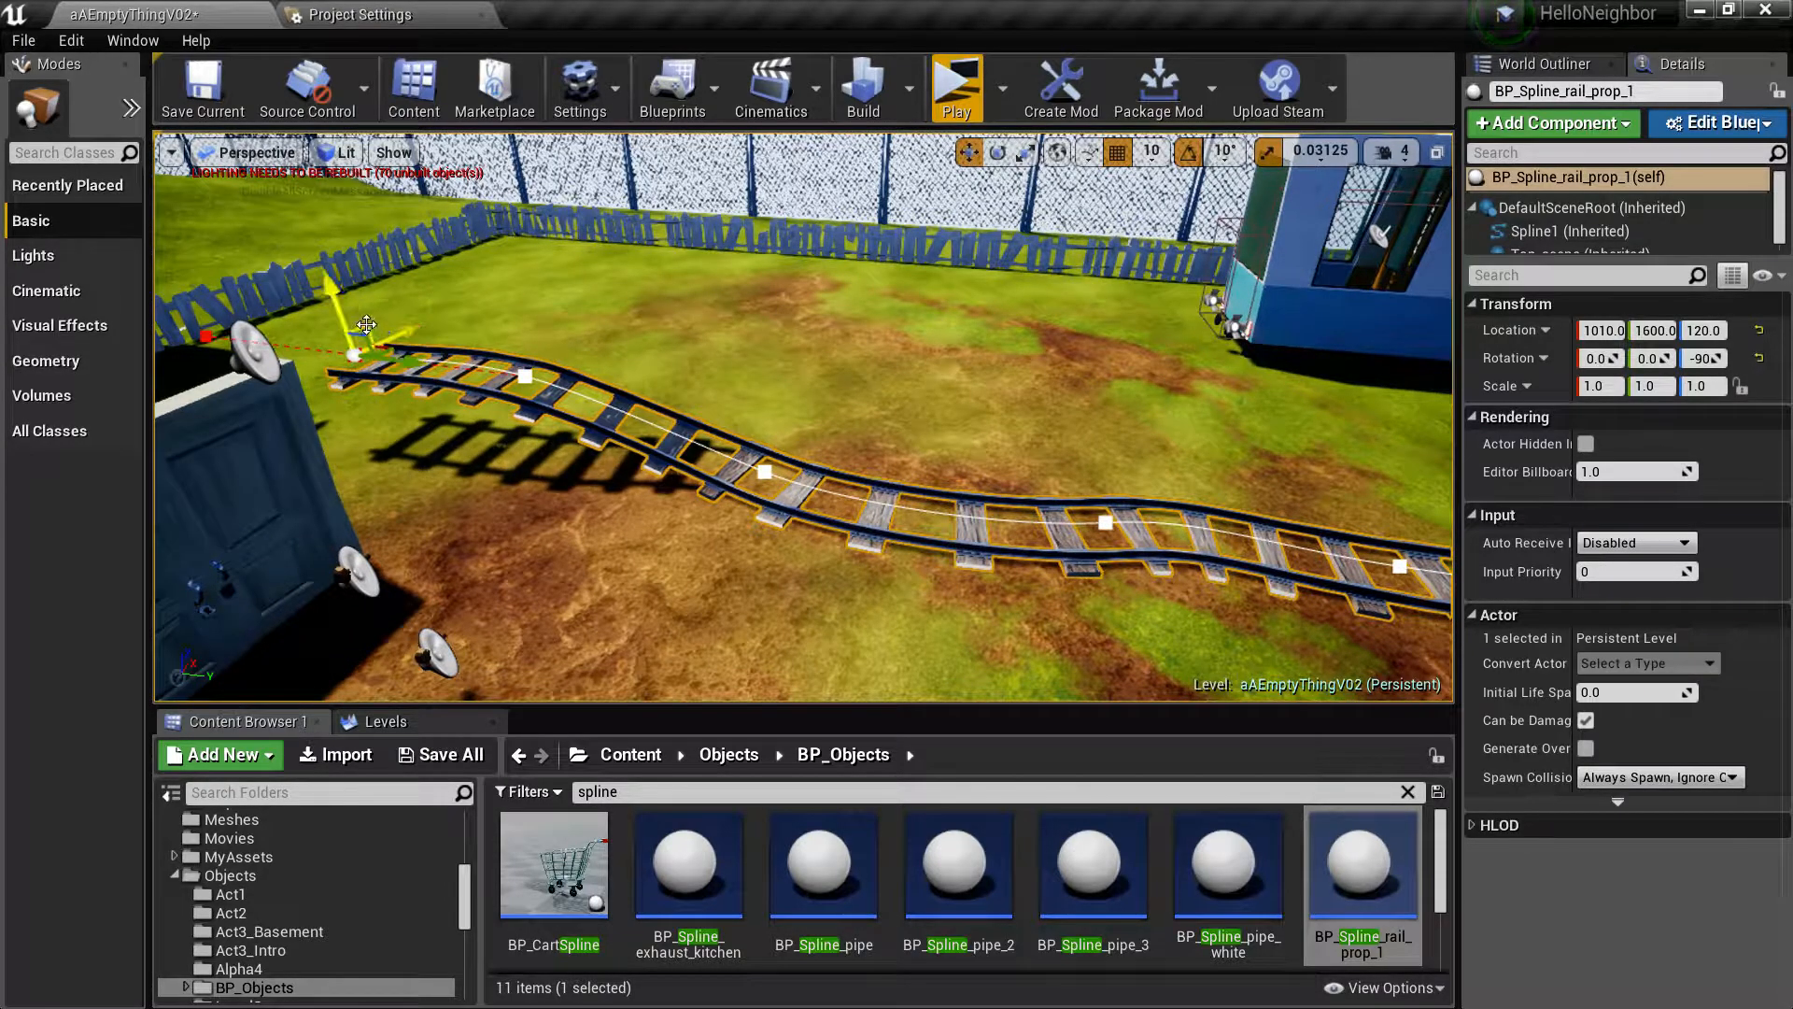
pyautogui.moveTo(366, 325); pyautogui.dragTo(249, 340)
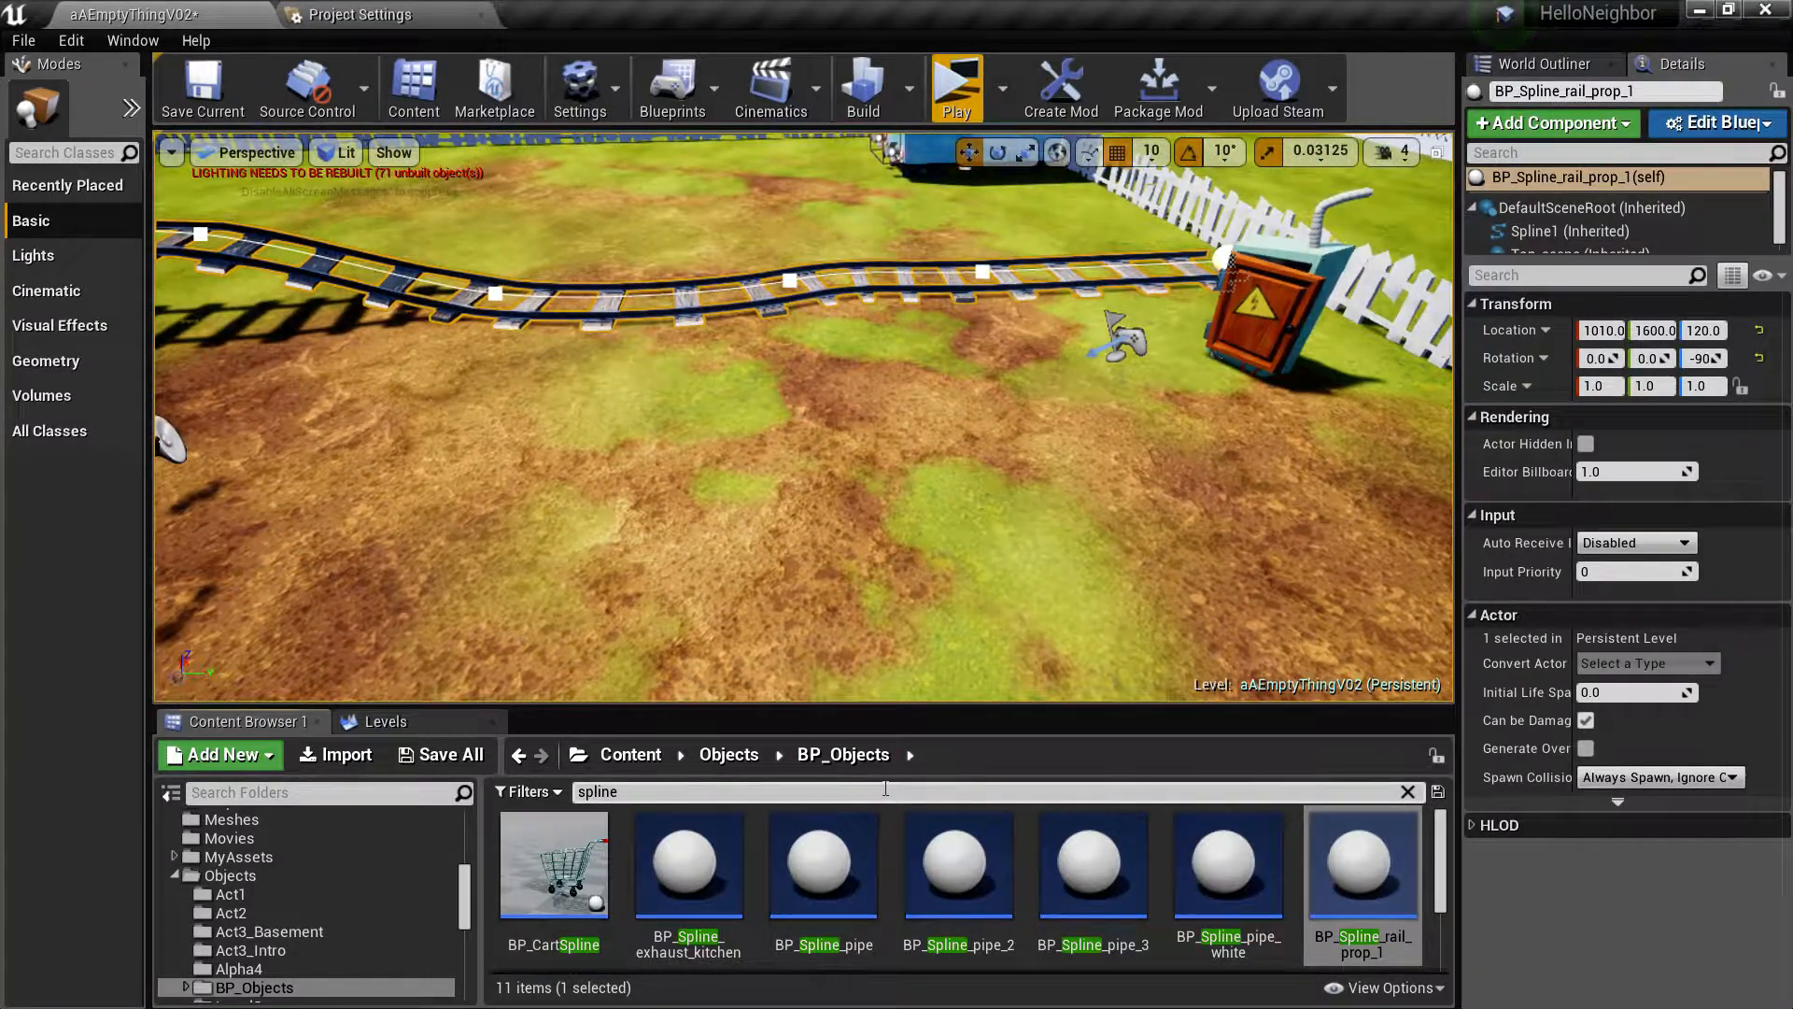
# Step: Set BP_Train's SplineActor to BP_Spline_rail_prop_1 so it rides the track
pyautogui.click(1405, 792)
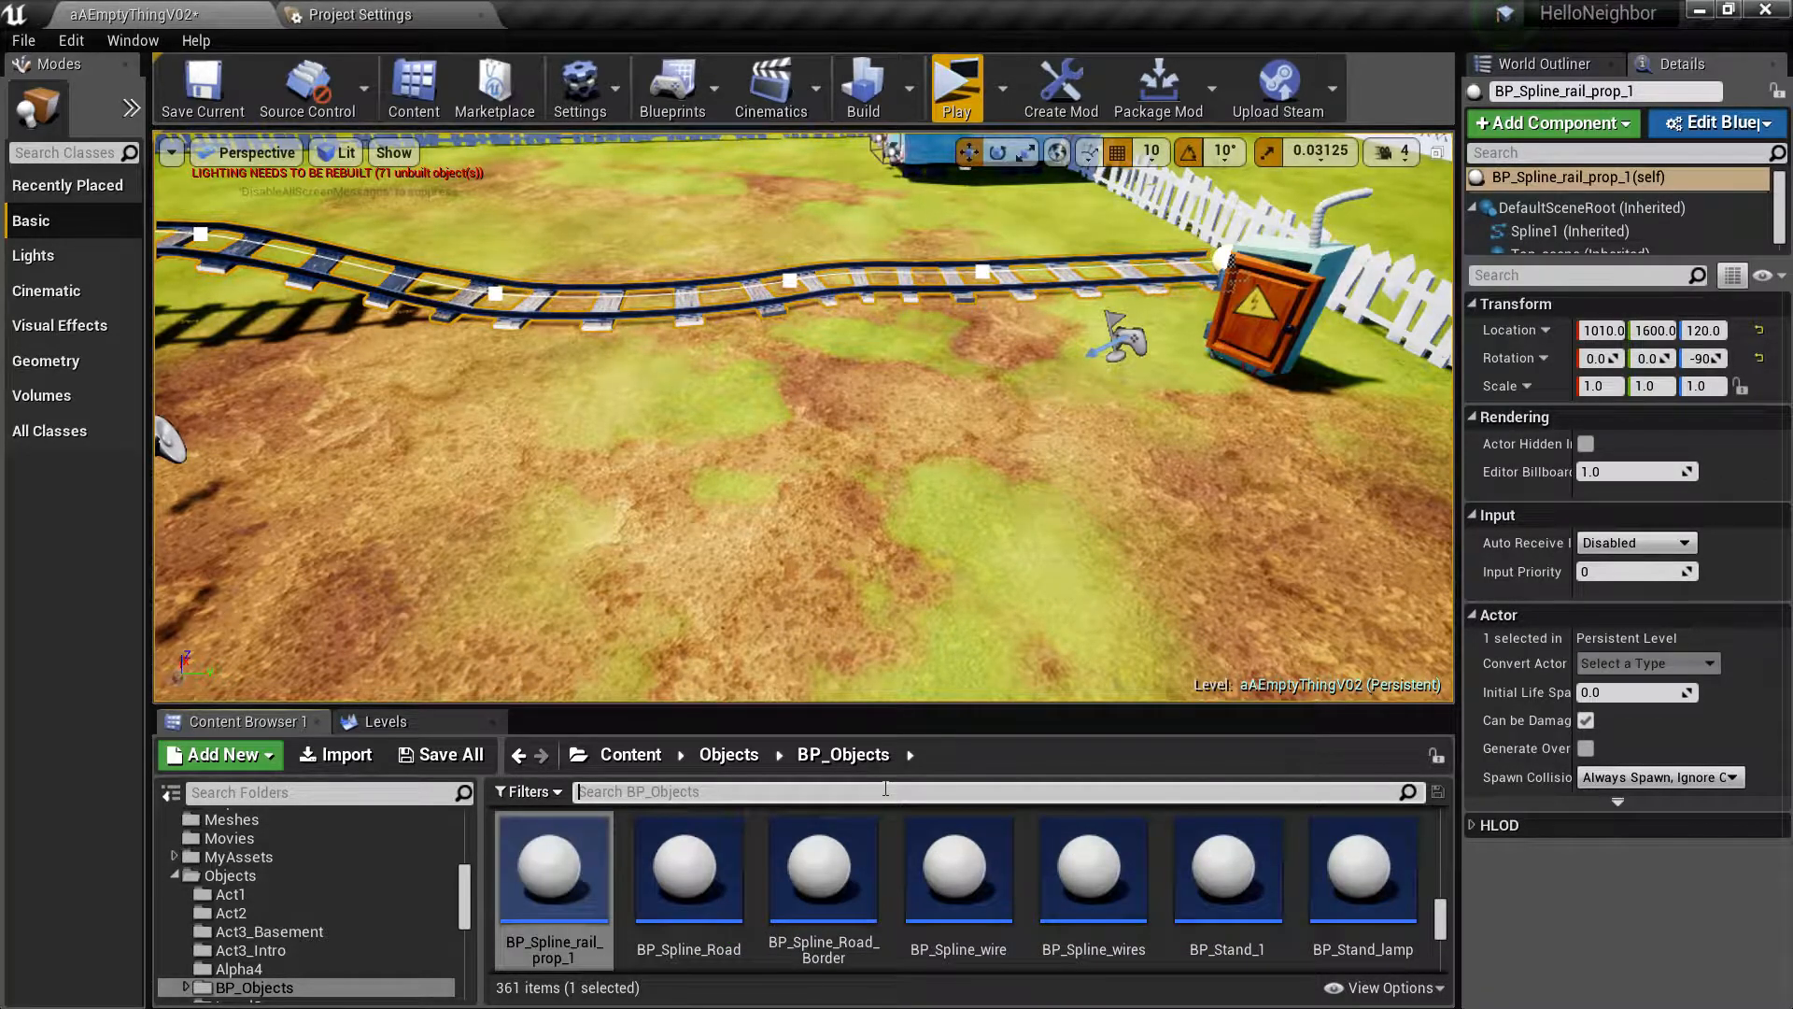
pyautogui.write('depo')
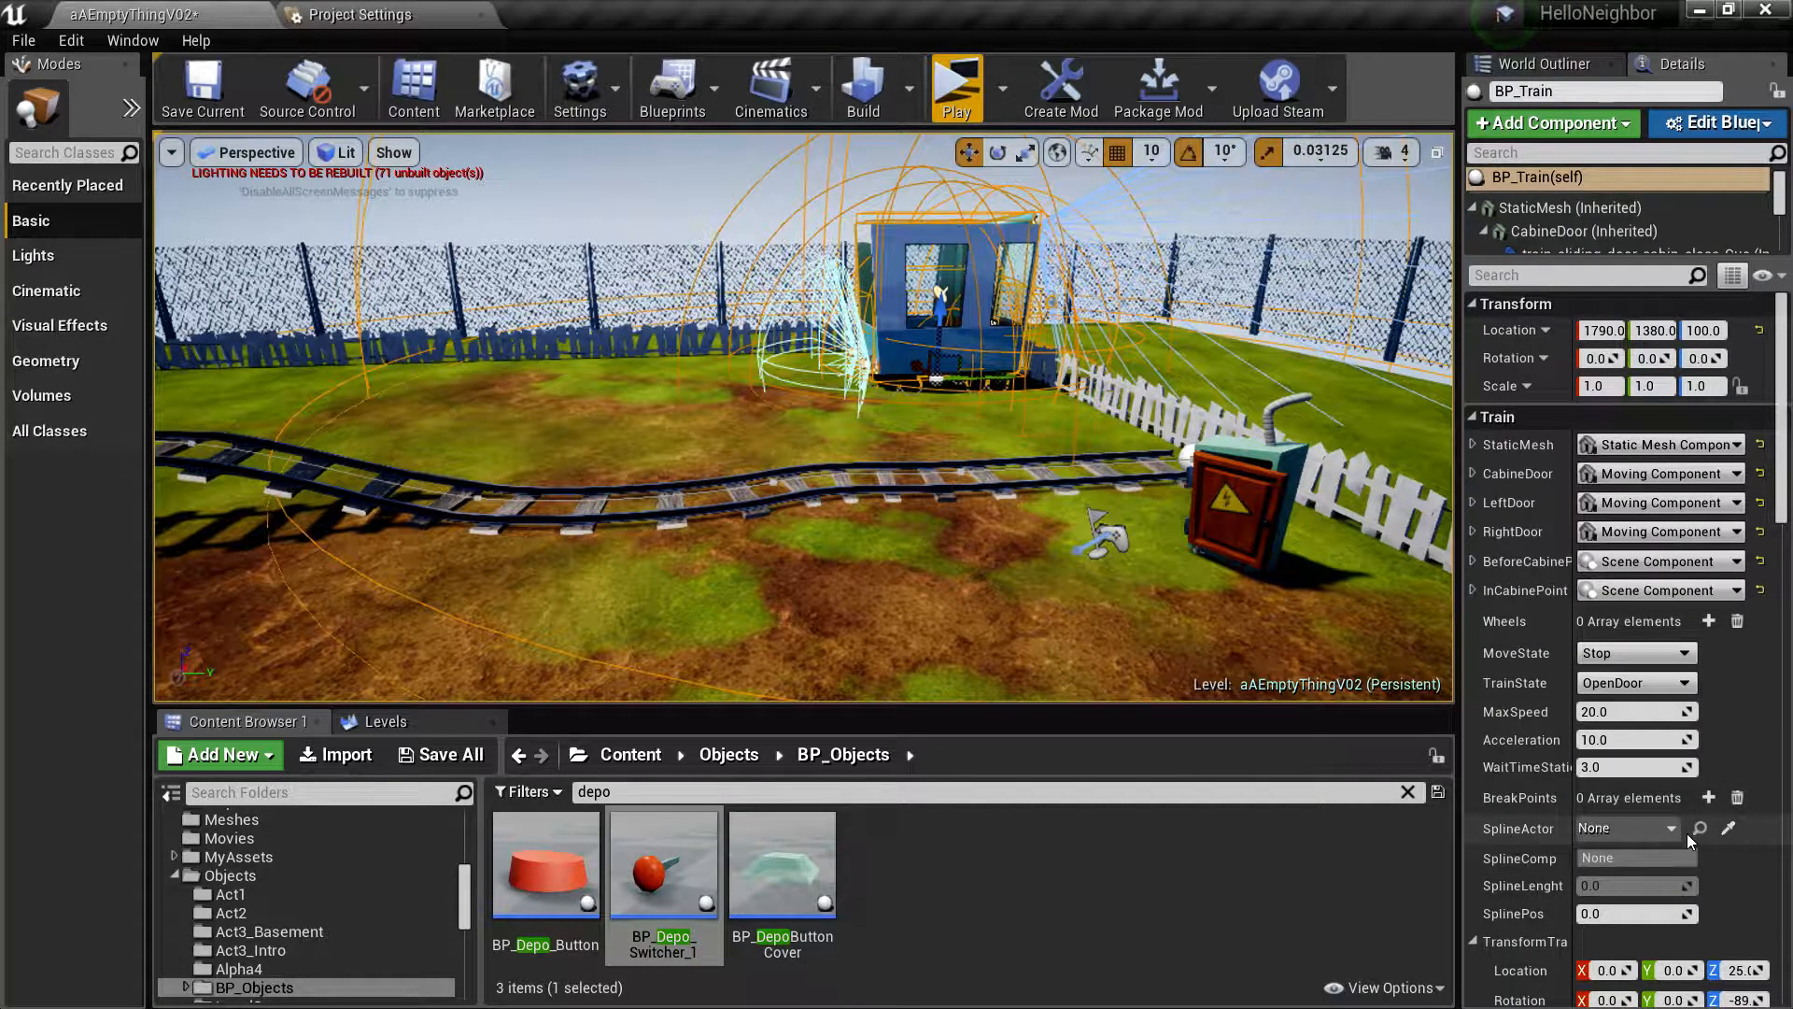
pyautogui.click(1700, 828)
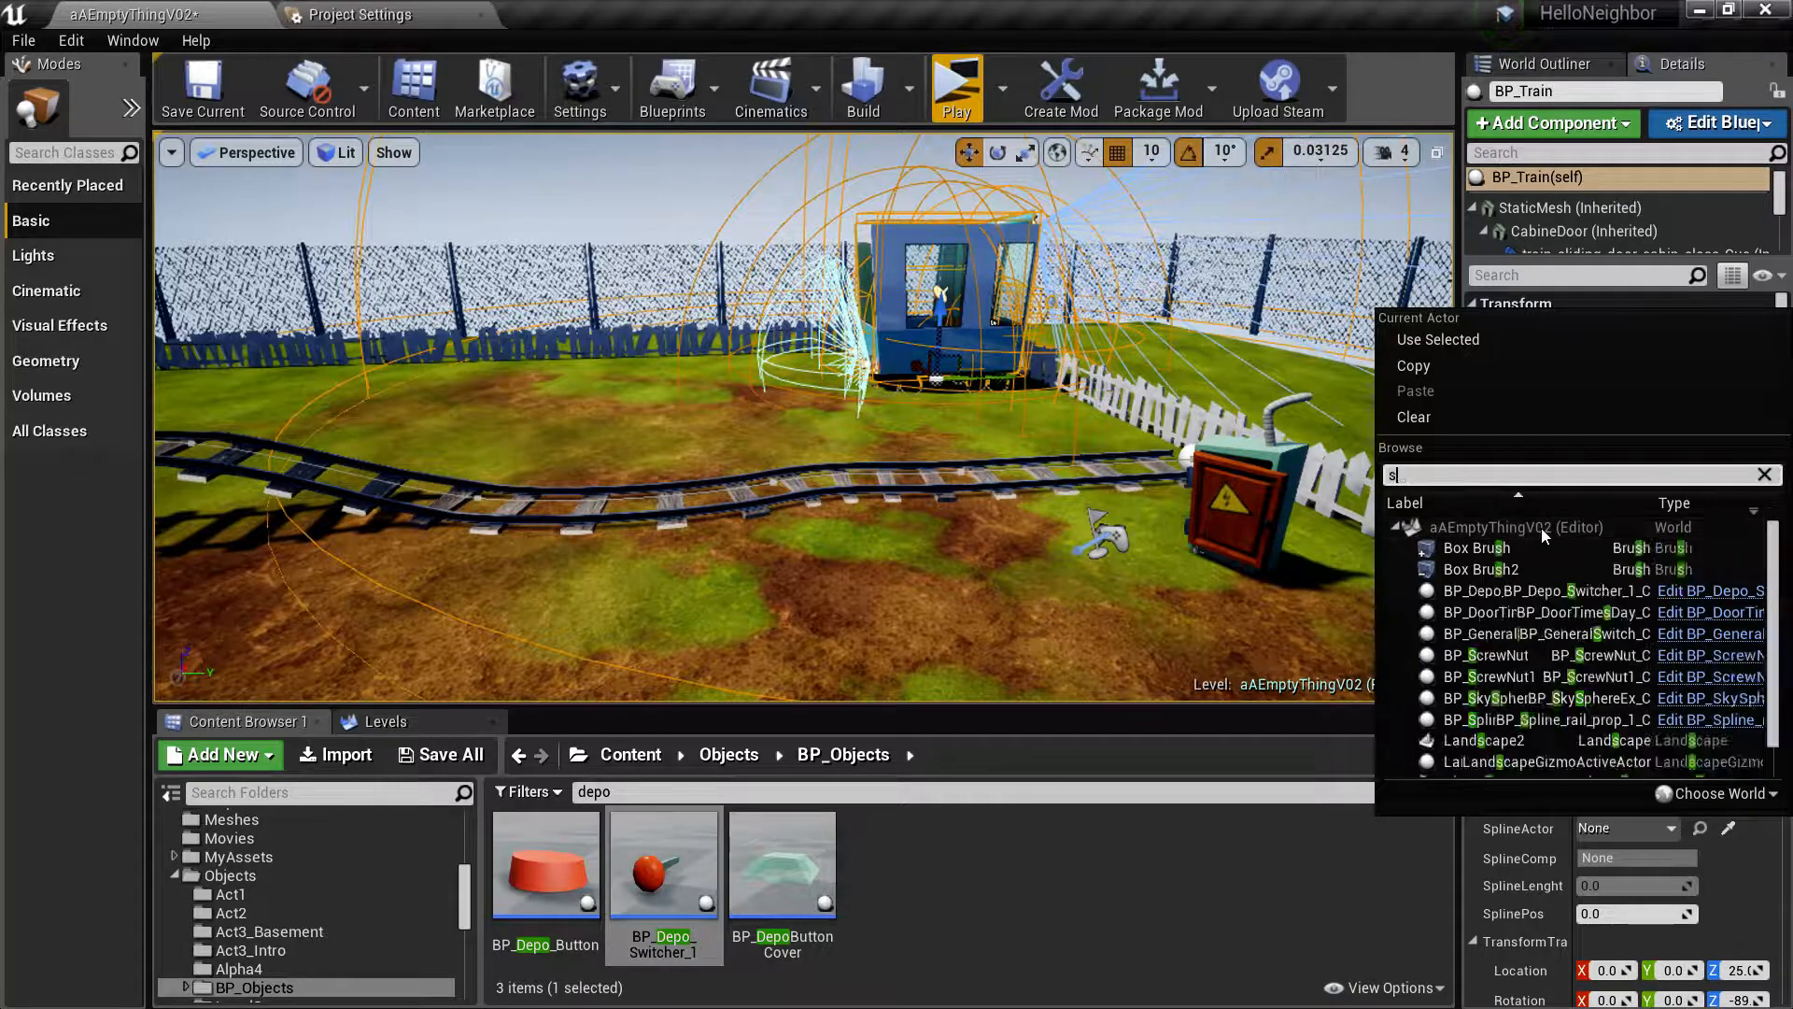
pyautogui.write('pli')
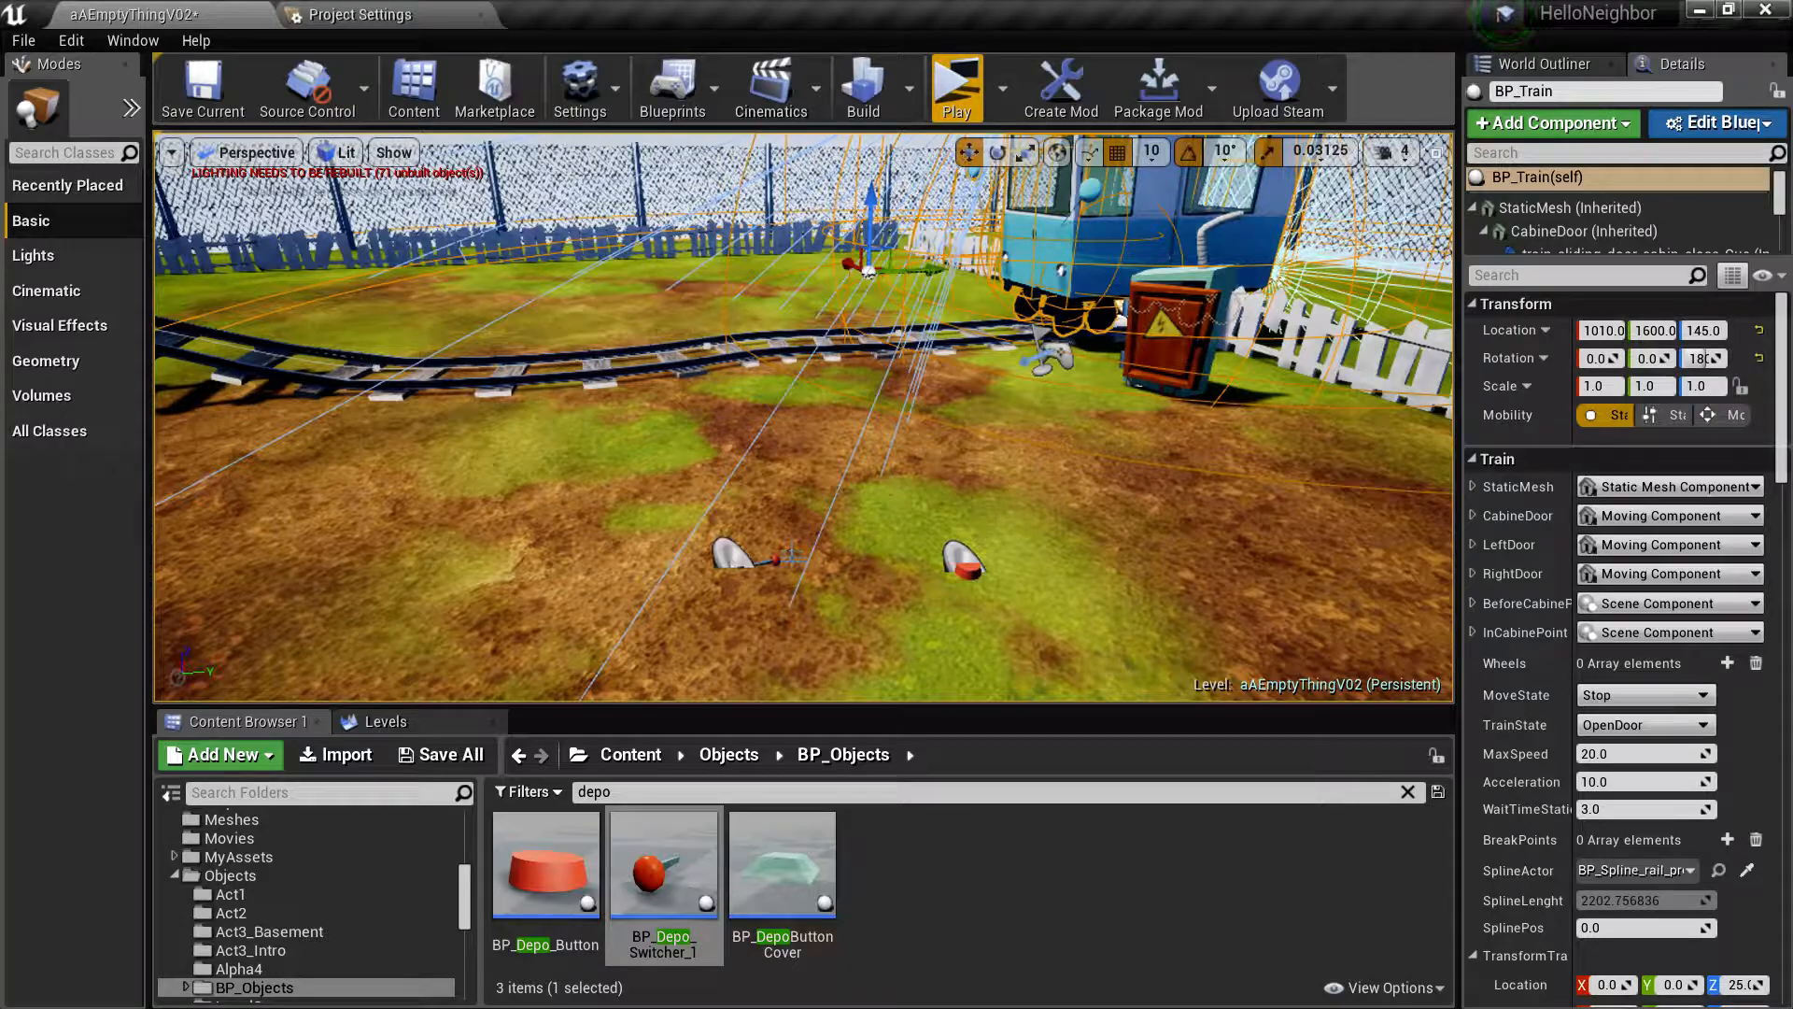
# Step: Add a ConnectTo and a Links element on the depot switcher and button pointing at the general switch
pyautogui.click(732, 555)
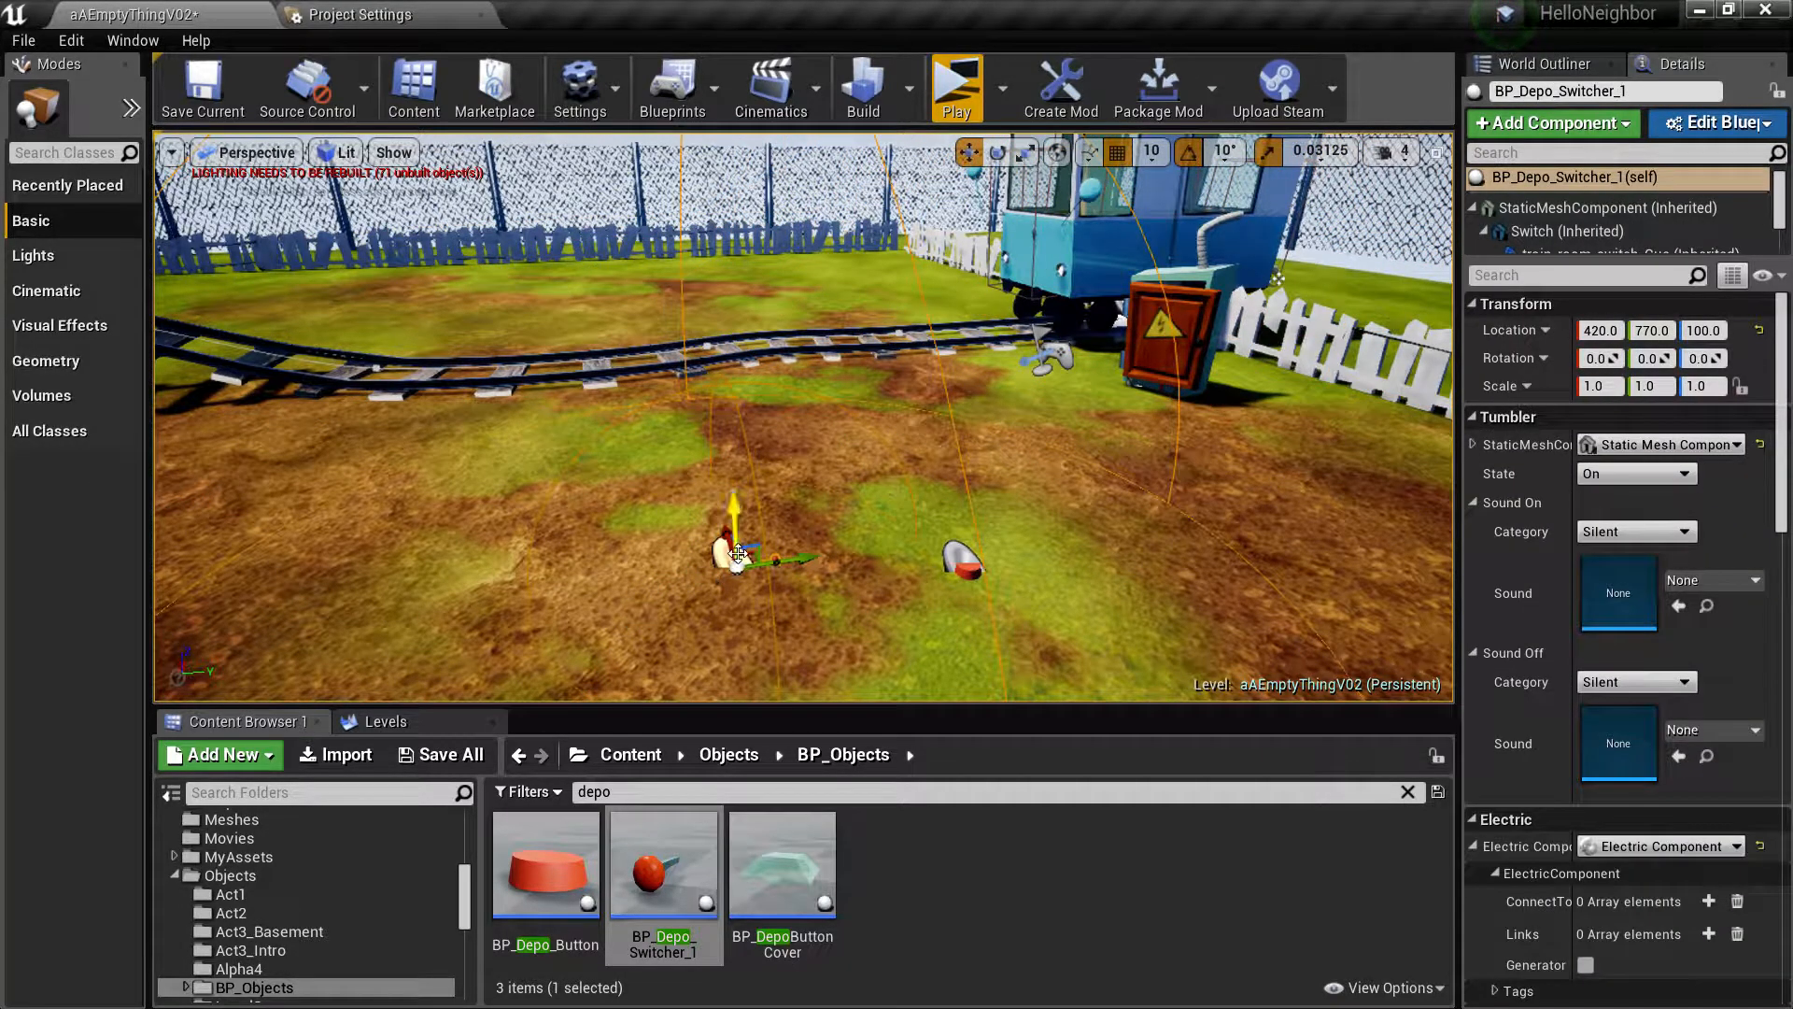
pyautogui.scroll(-3)
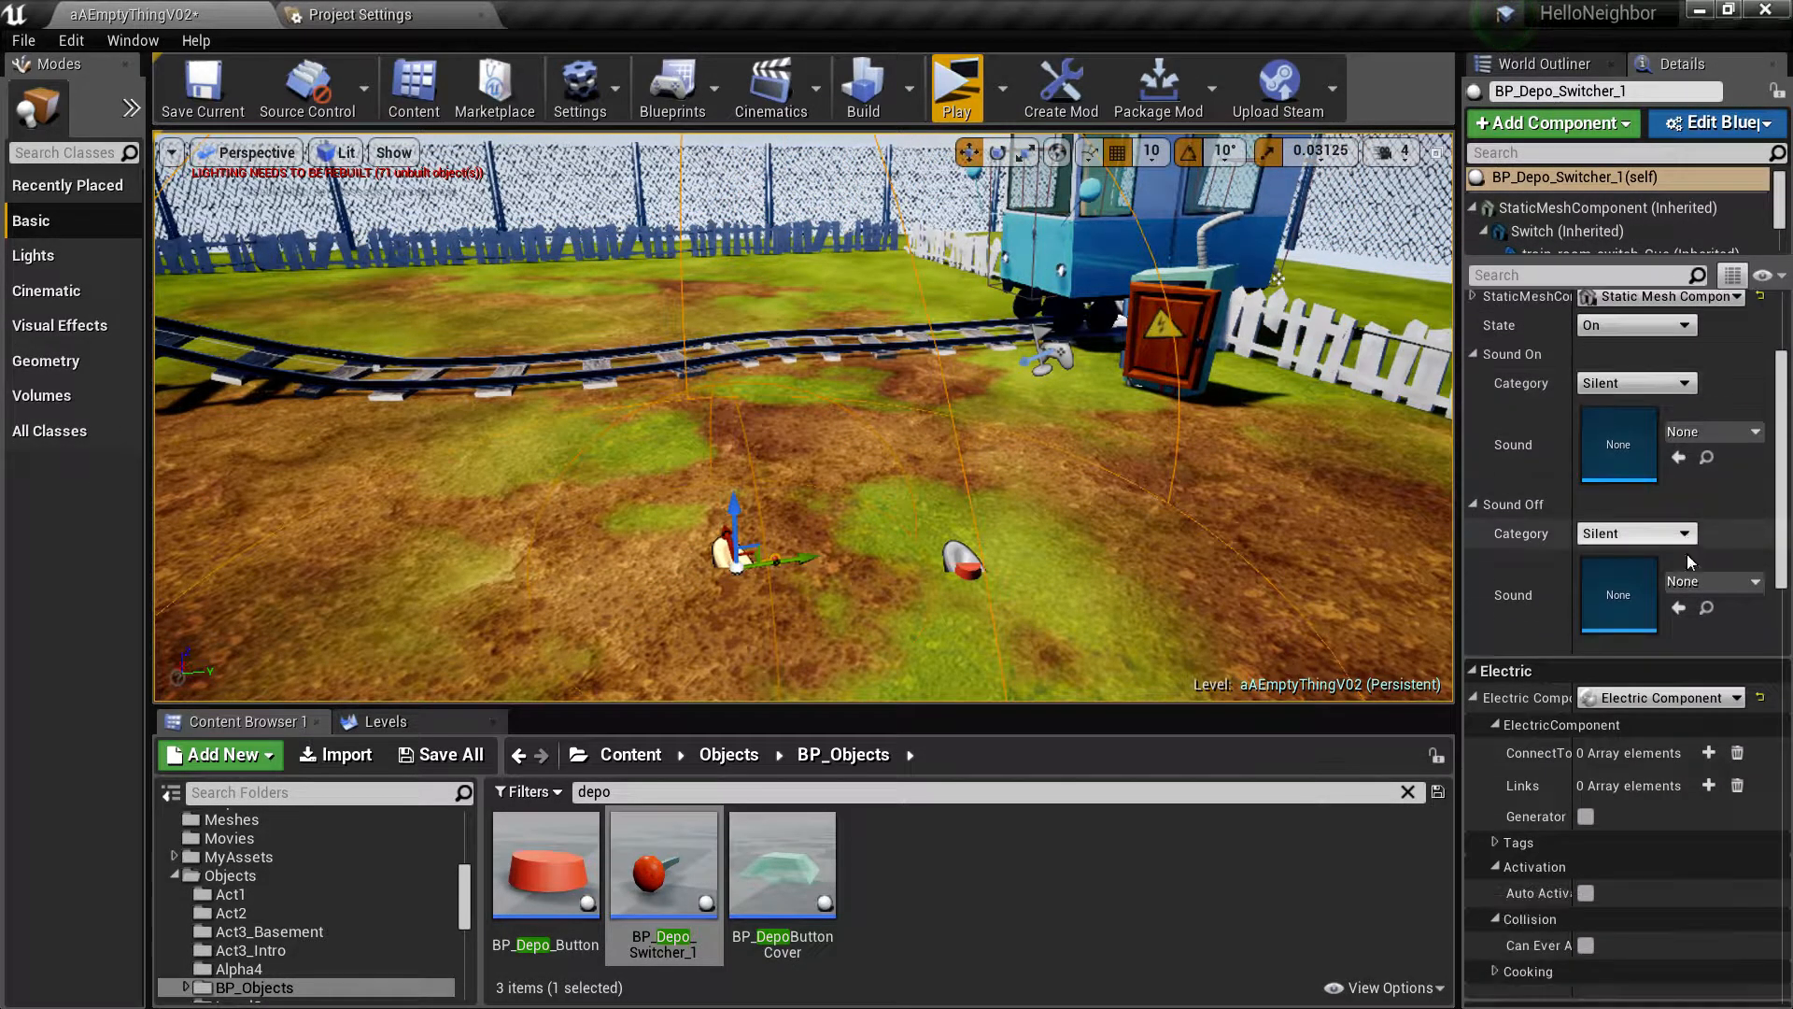
pyautogui.click(1709, 753)
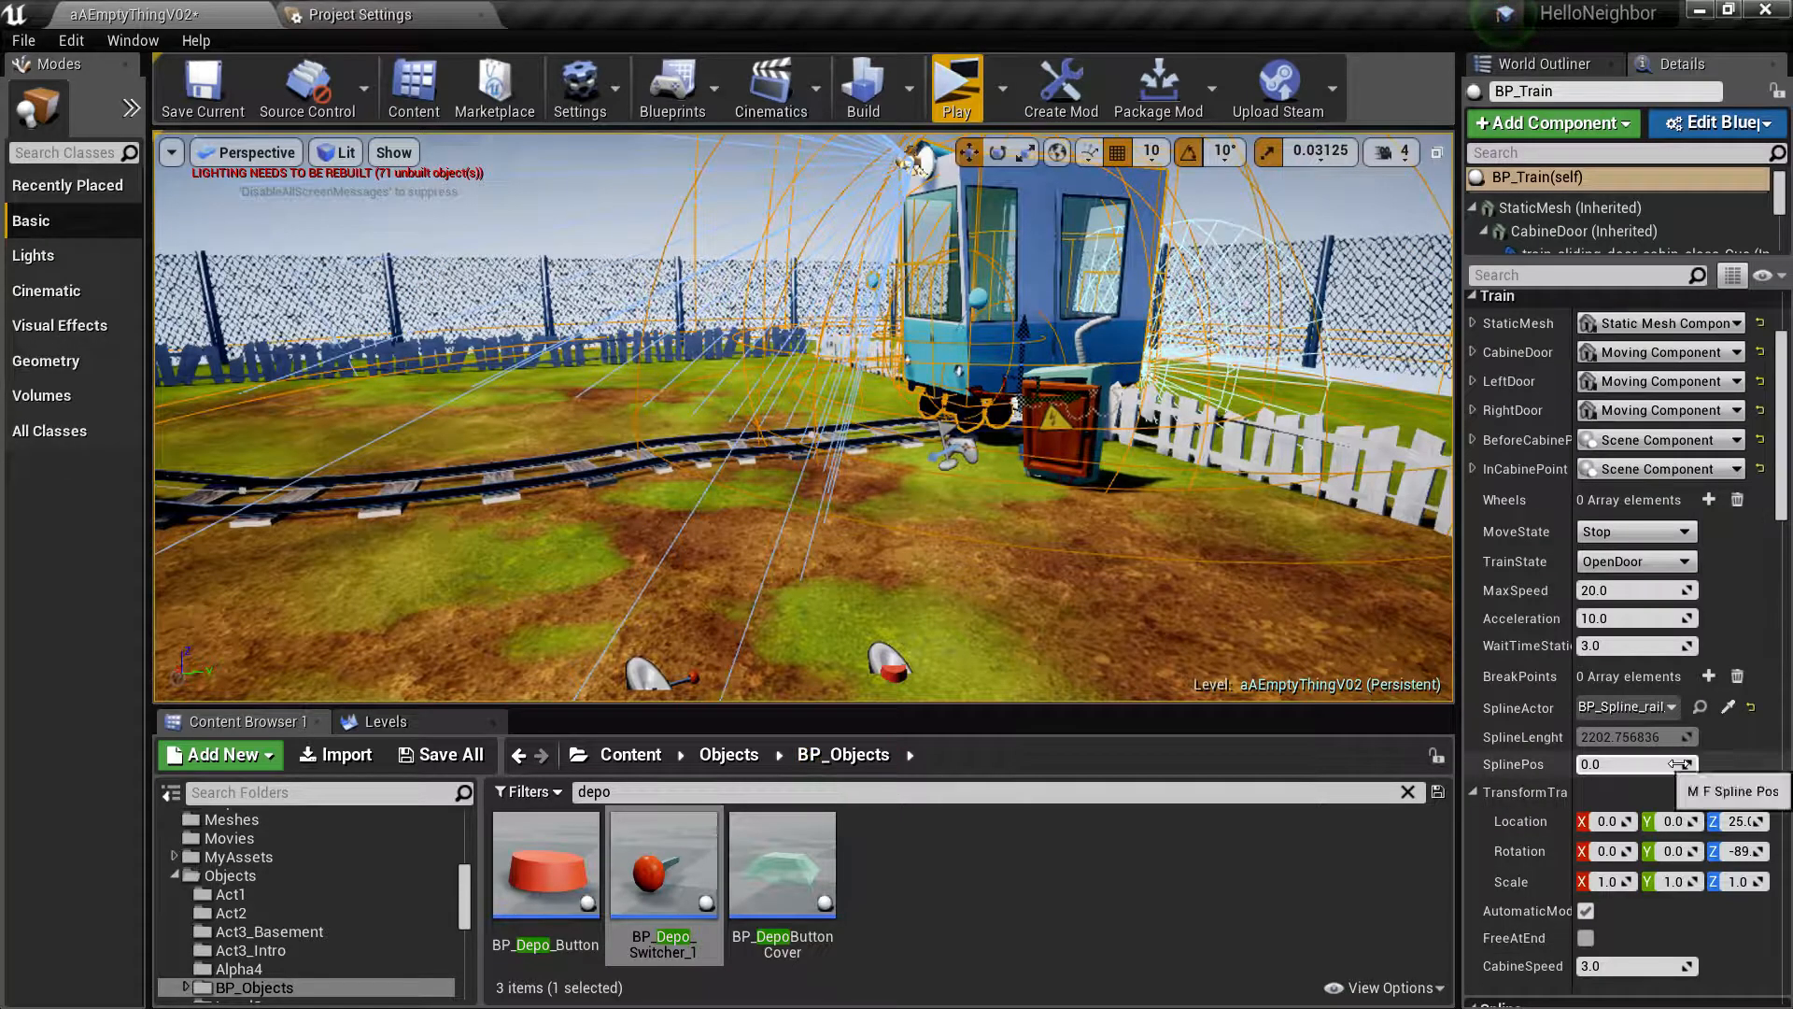
pyautogui.scroll(-3)
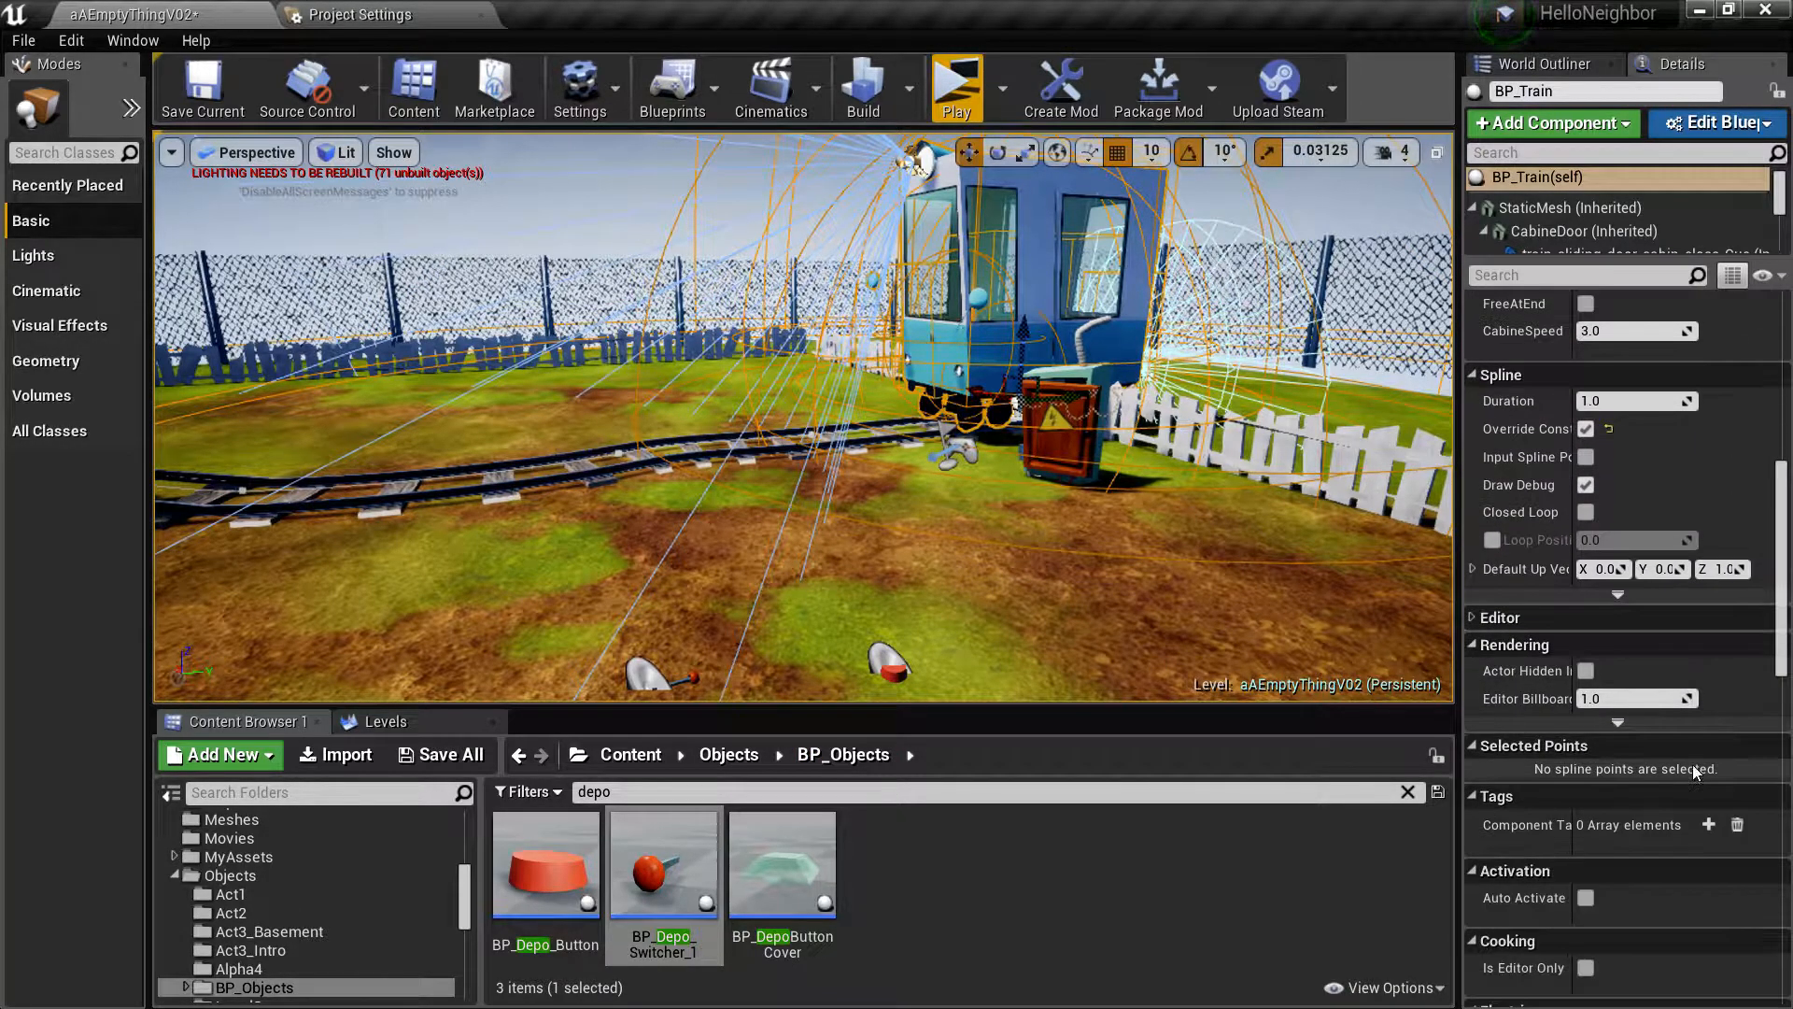
pyautogui.scroll(-3)
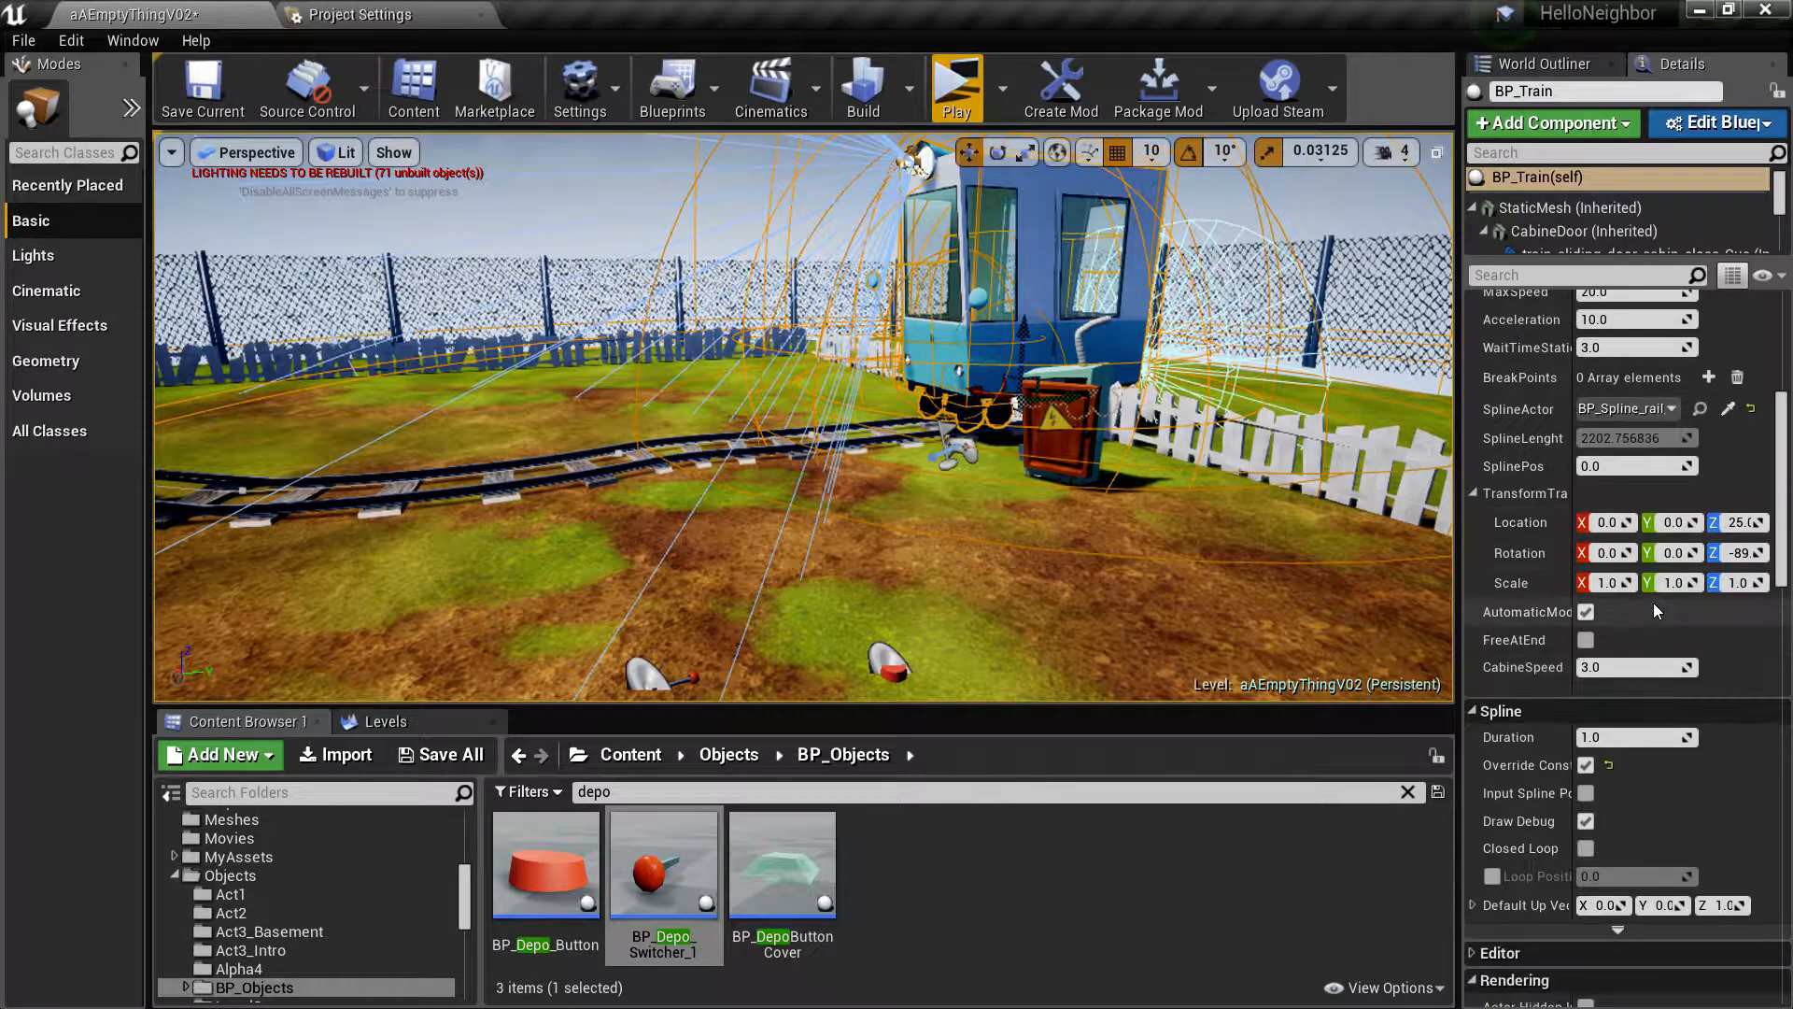
pyautogui.scroll(-3)
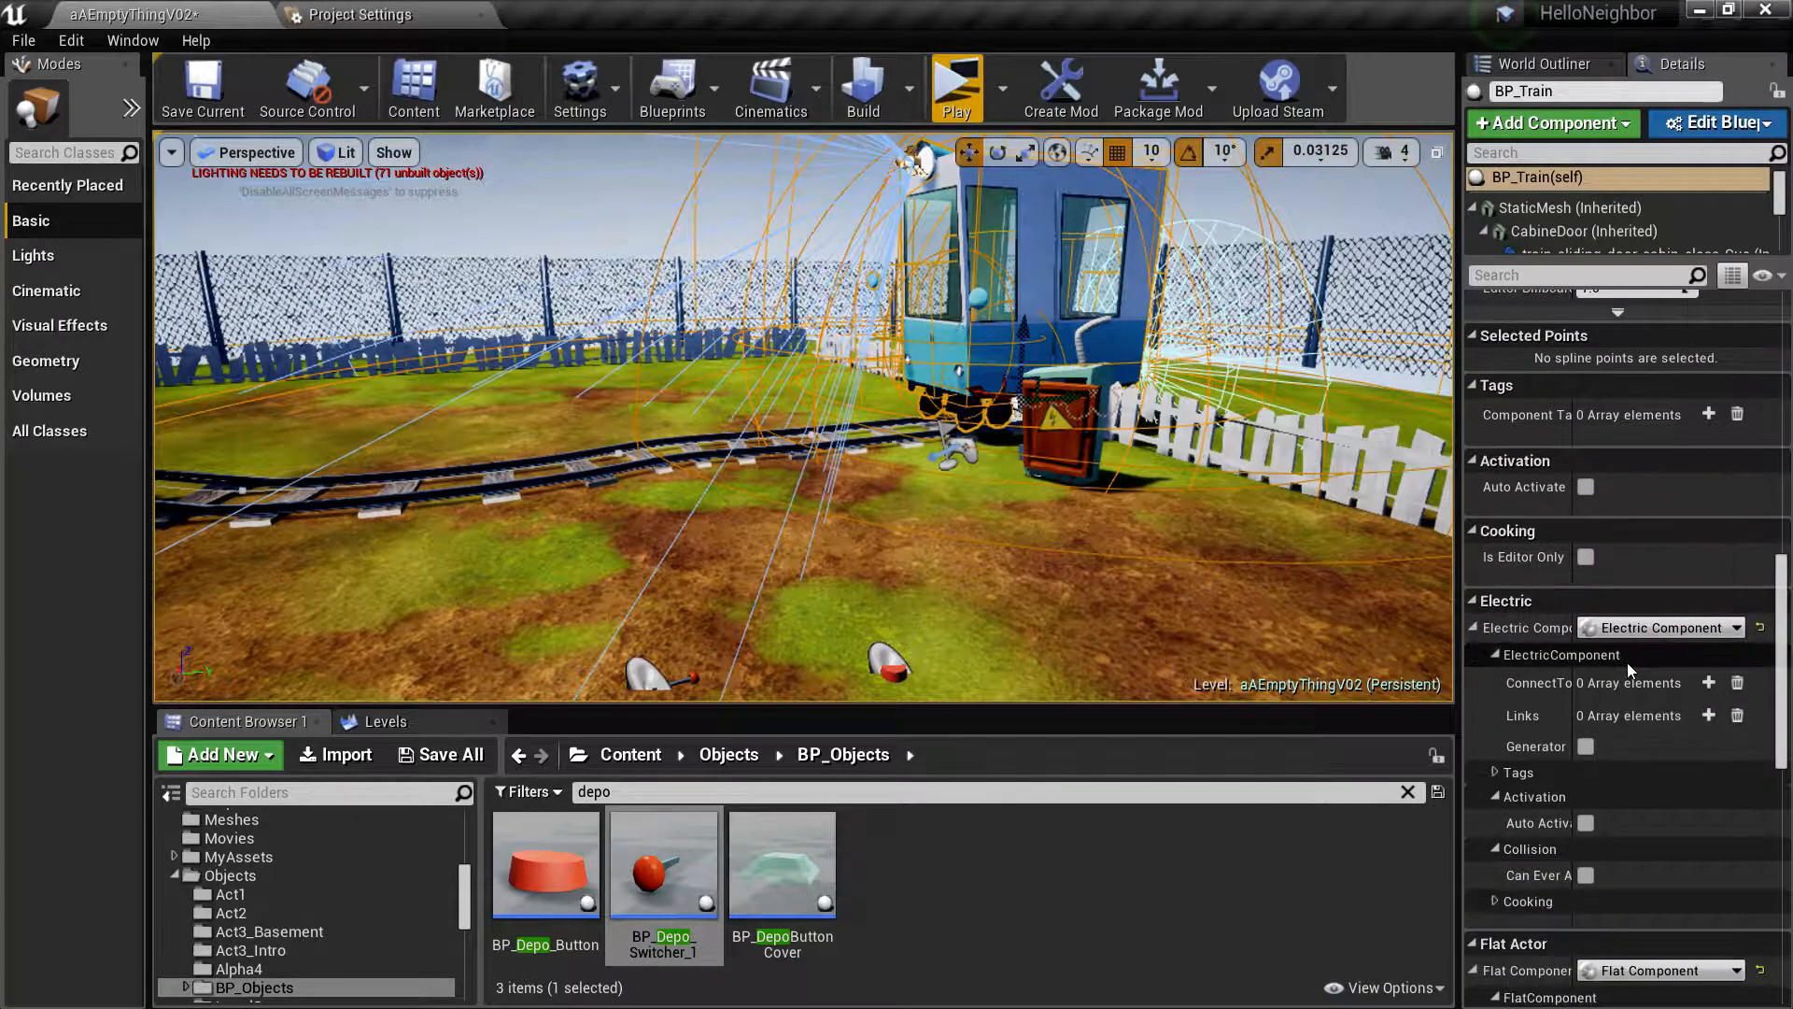
pyautogui.click(1710, 683)
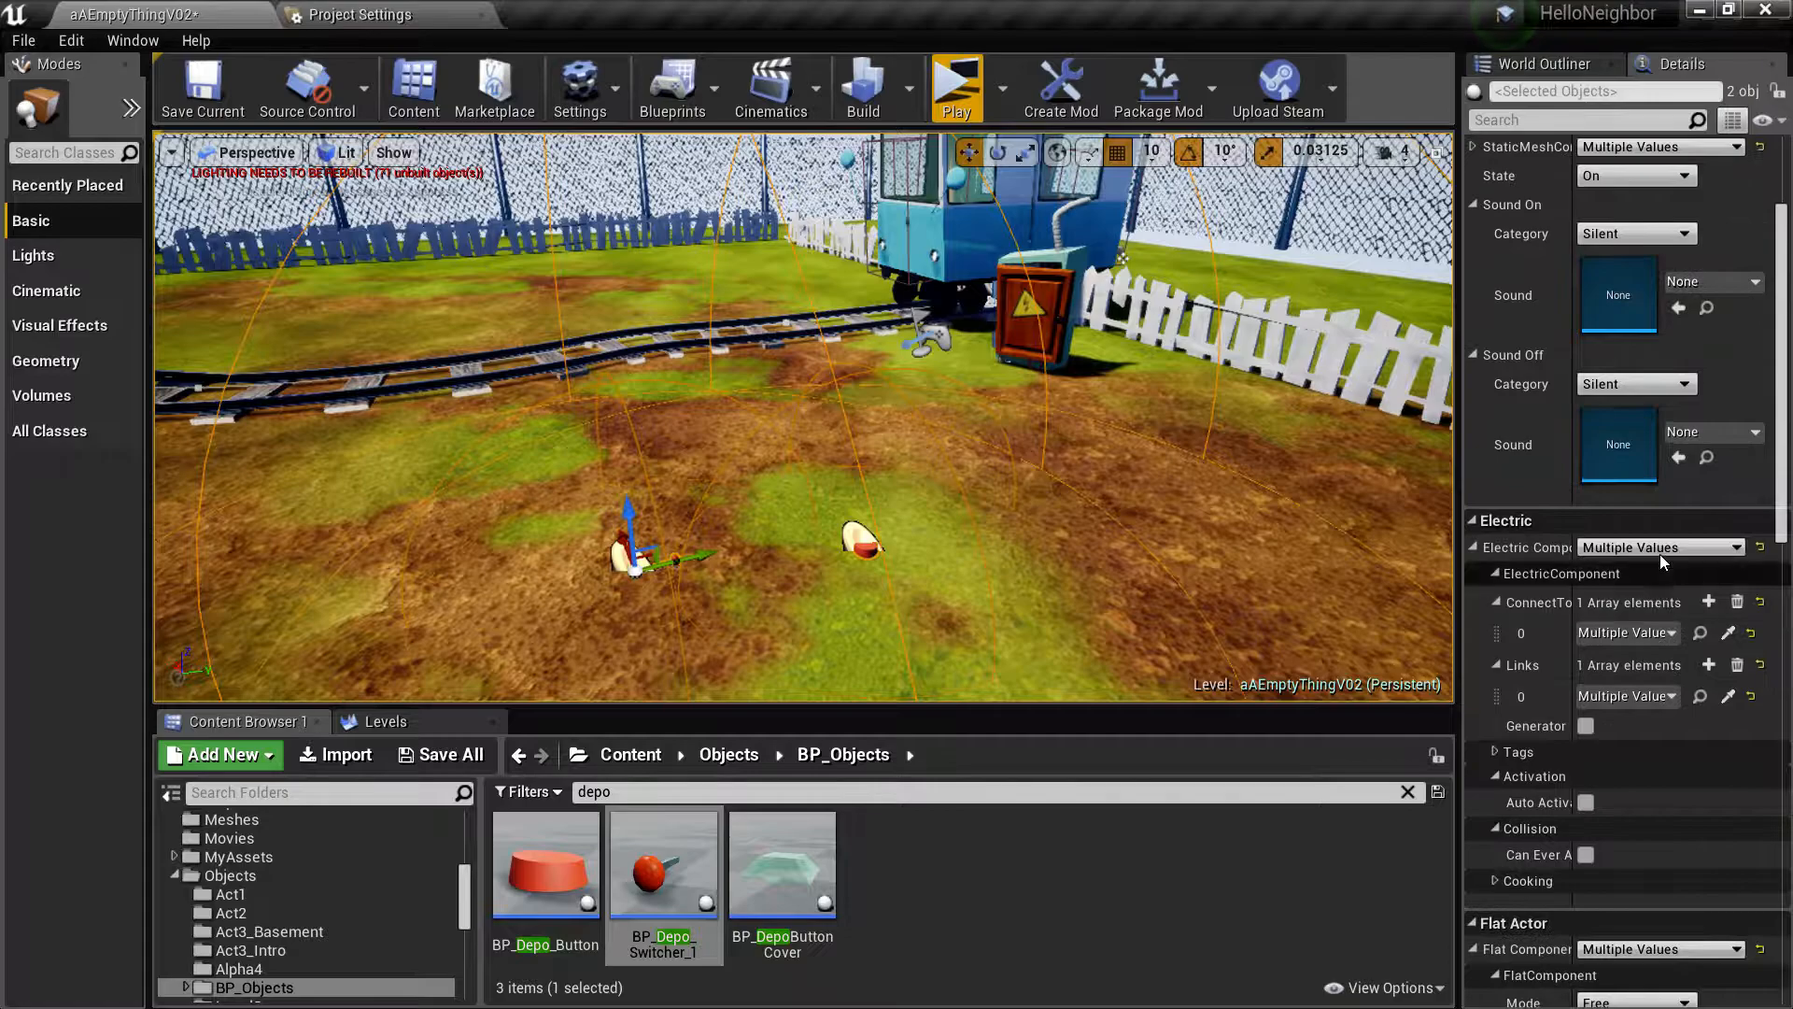
# Step: Set both objects' Tumbler State to Off and start a standalone play-test
pyautogui.click(1632, 317)
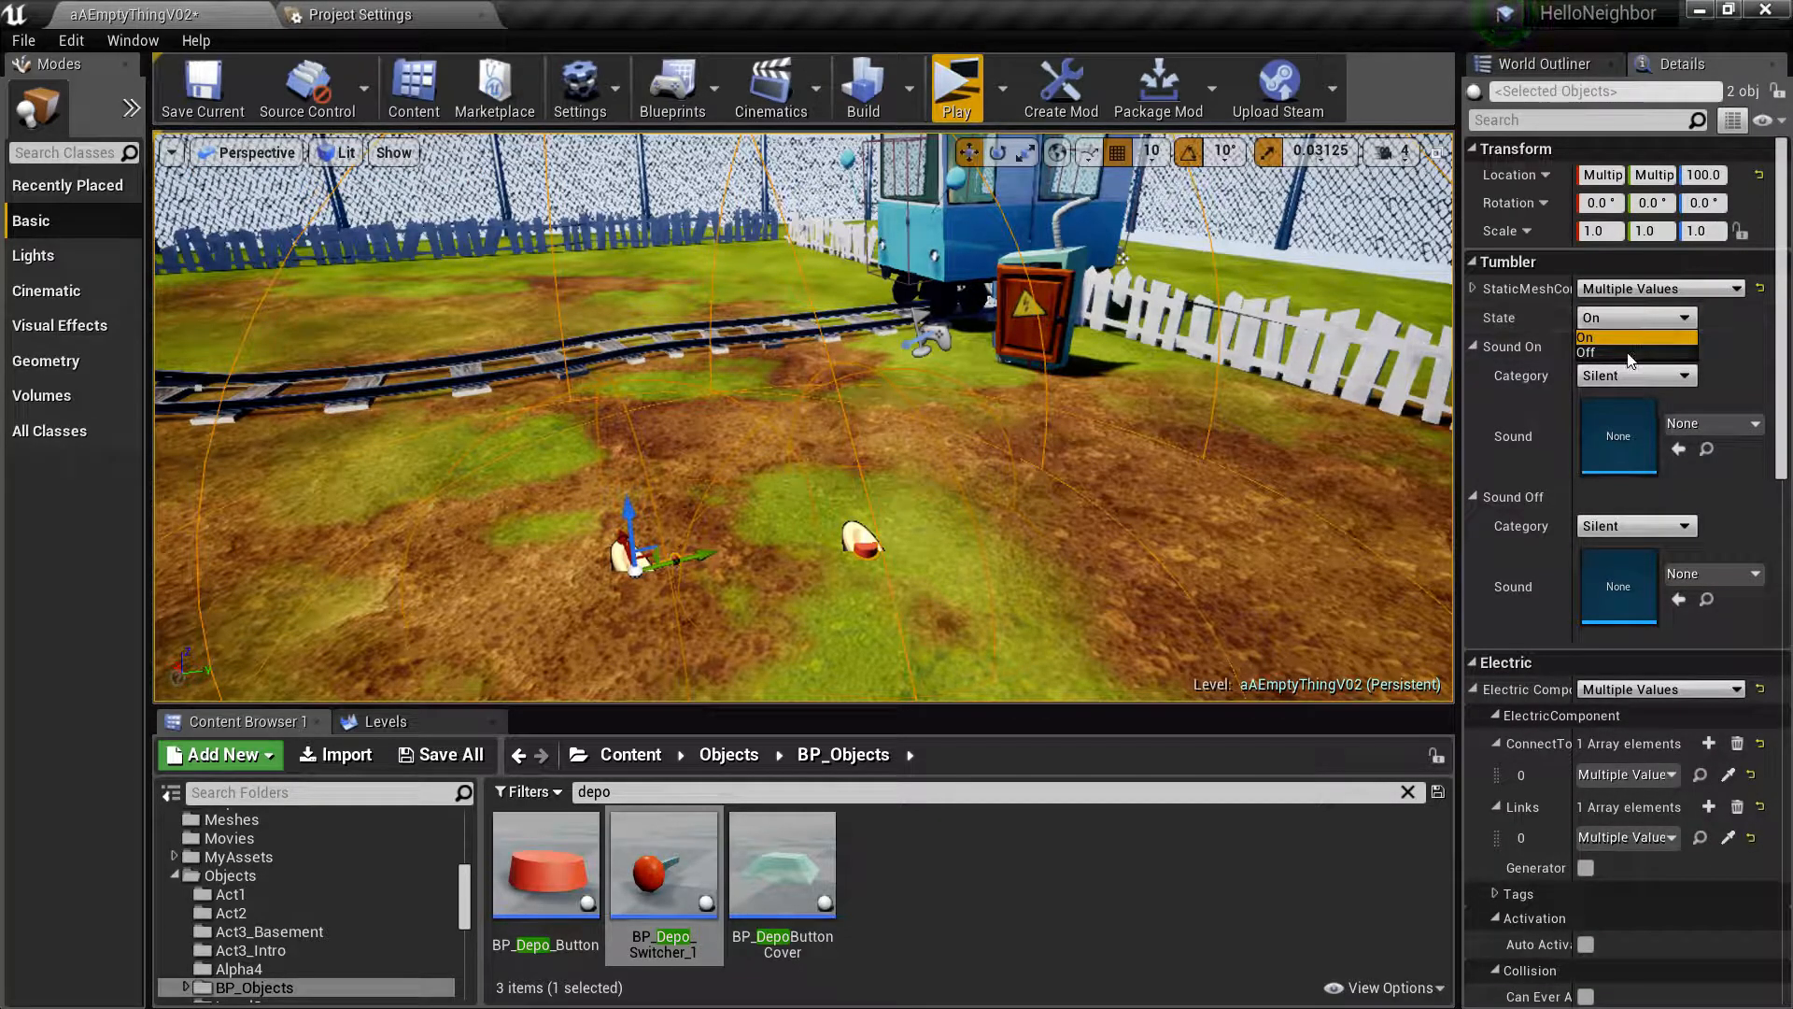
pyautogui.click(1588, 353)
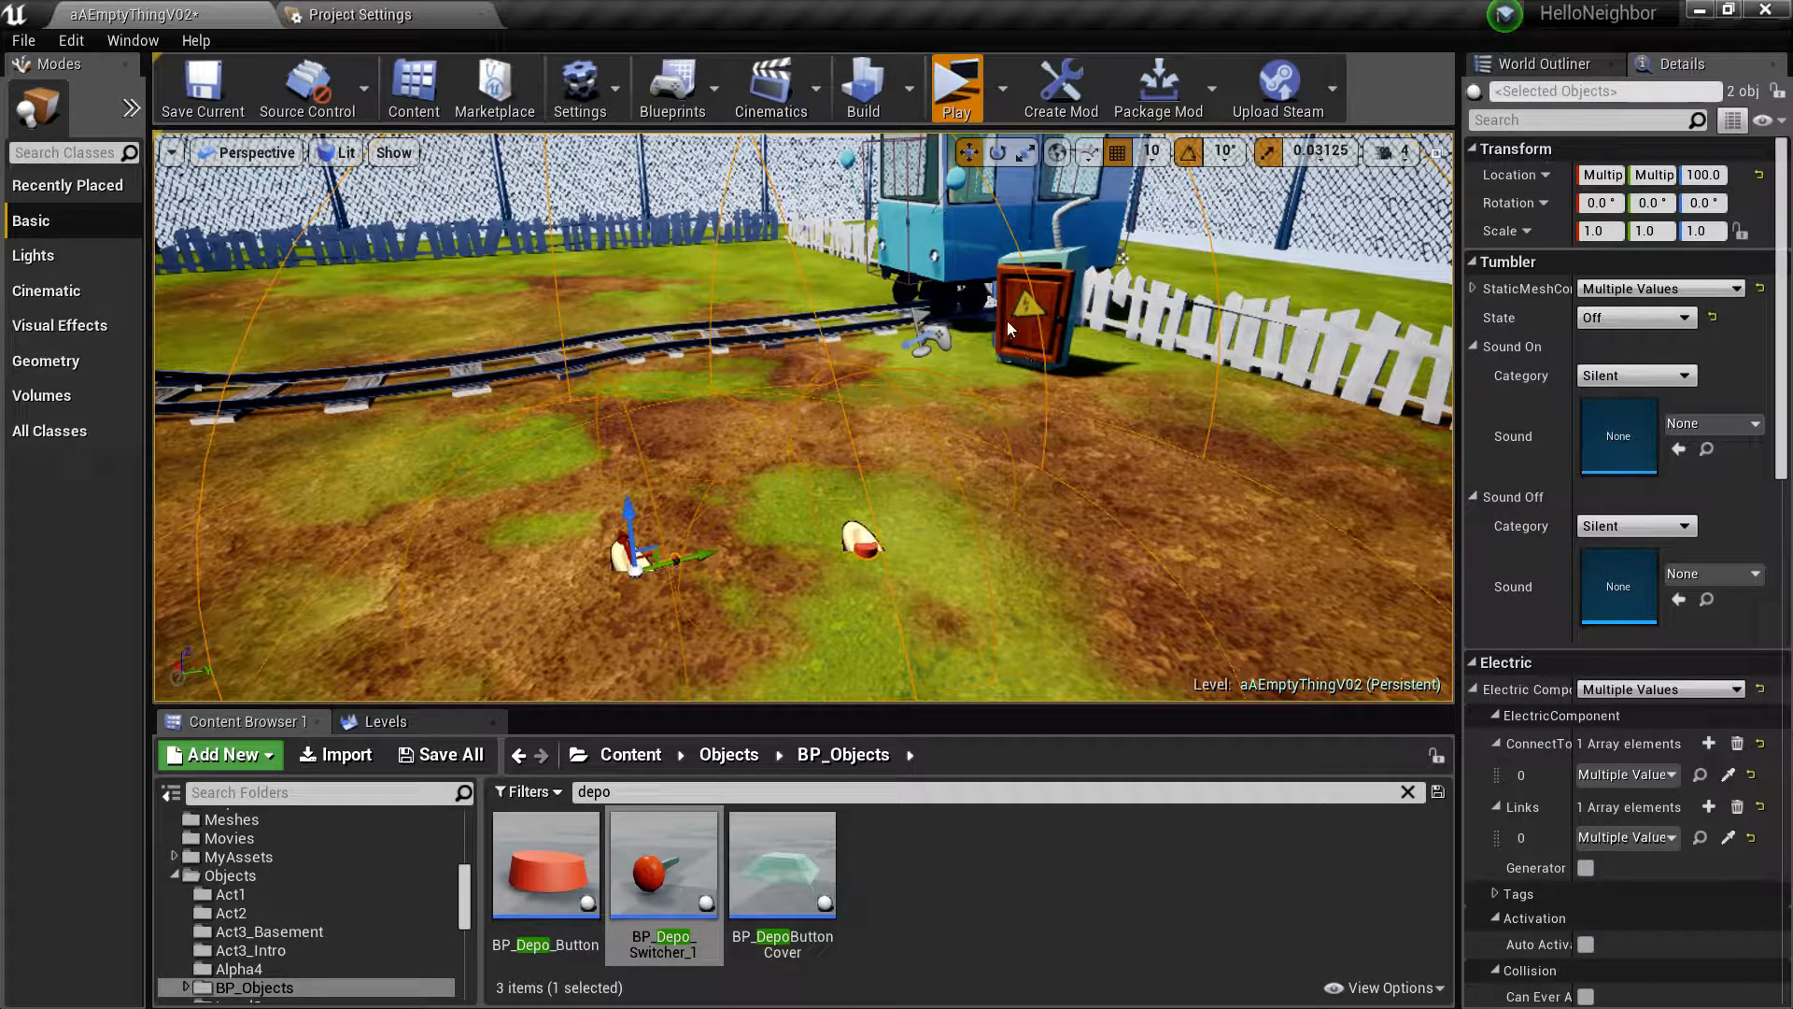
pyautogui.moveTo(986, 197)
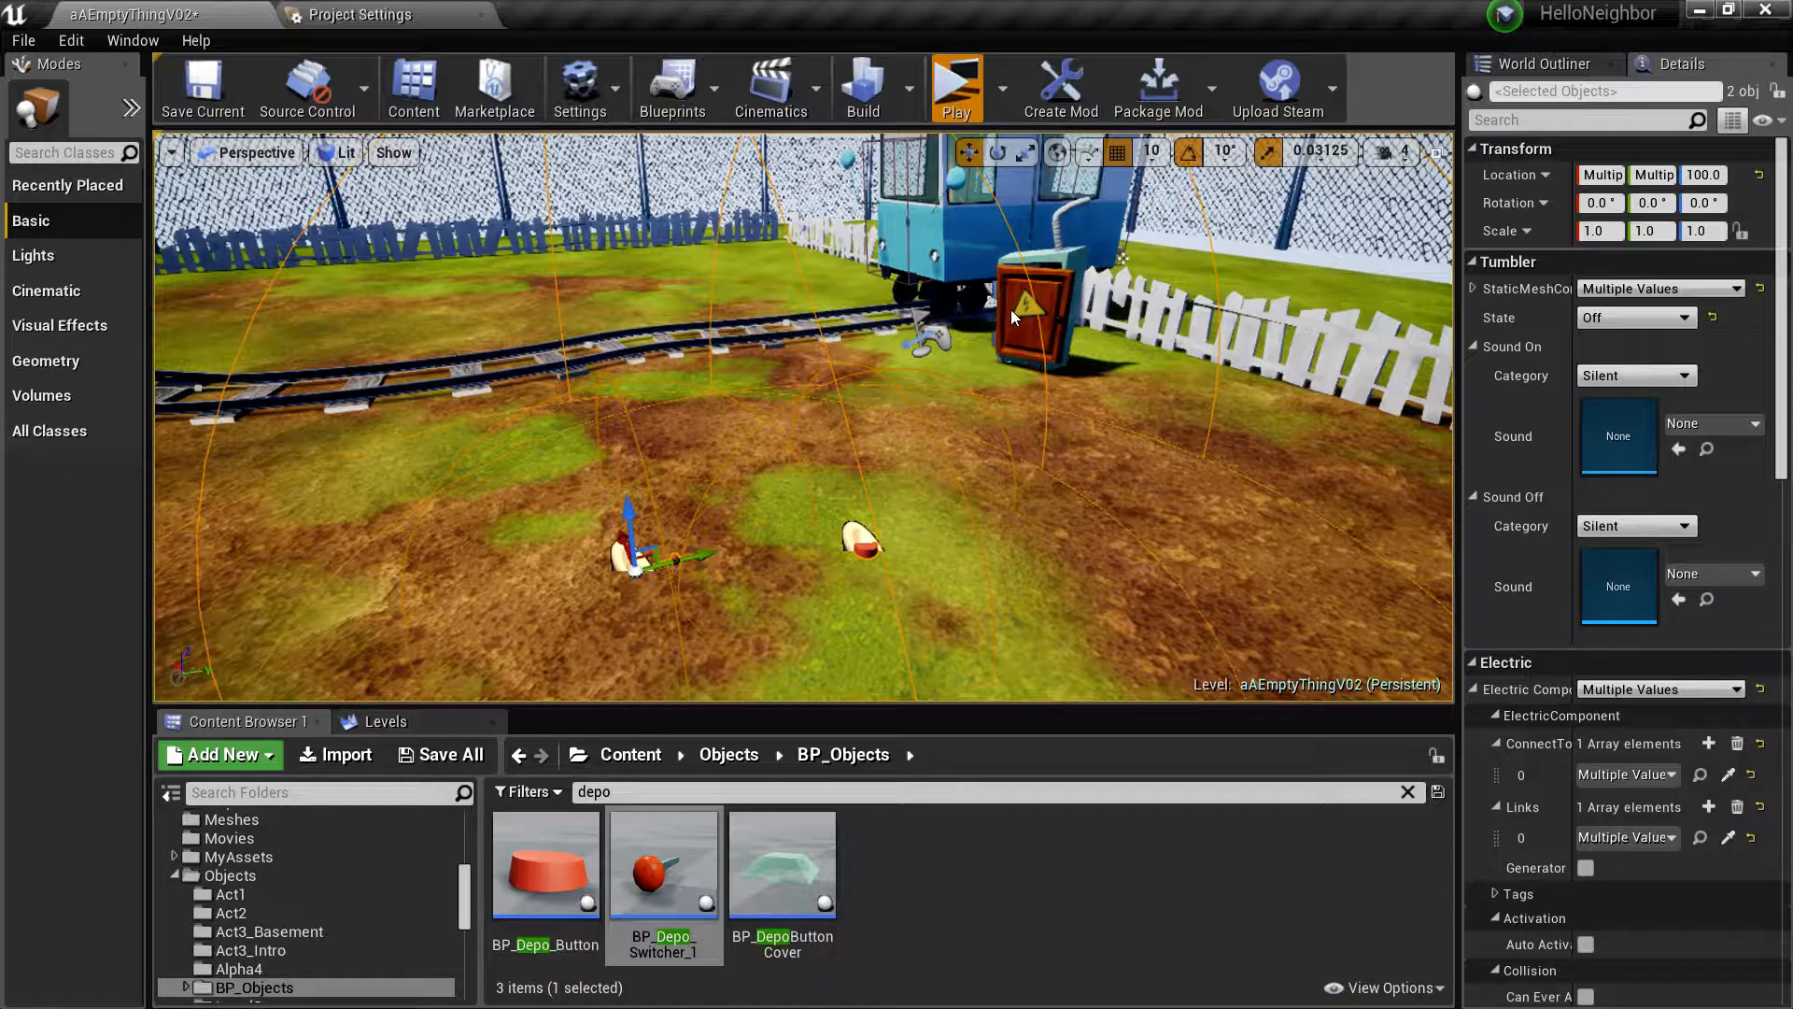
pyautogui.click(955, 88)
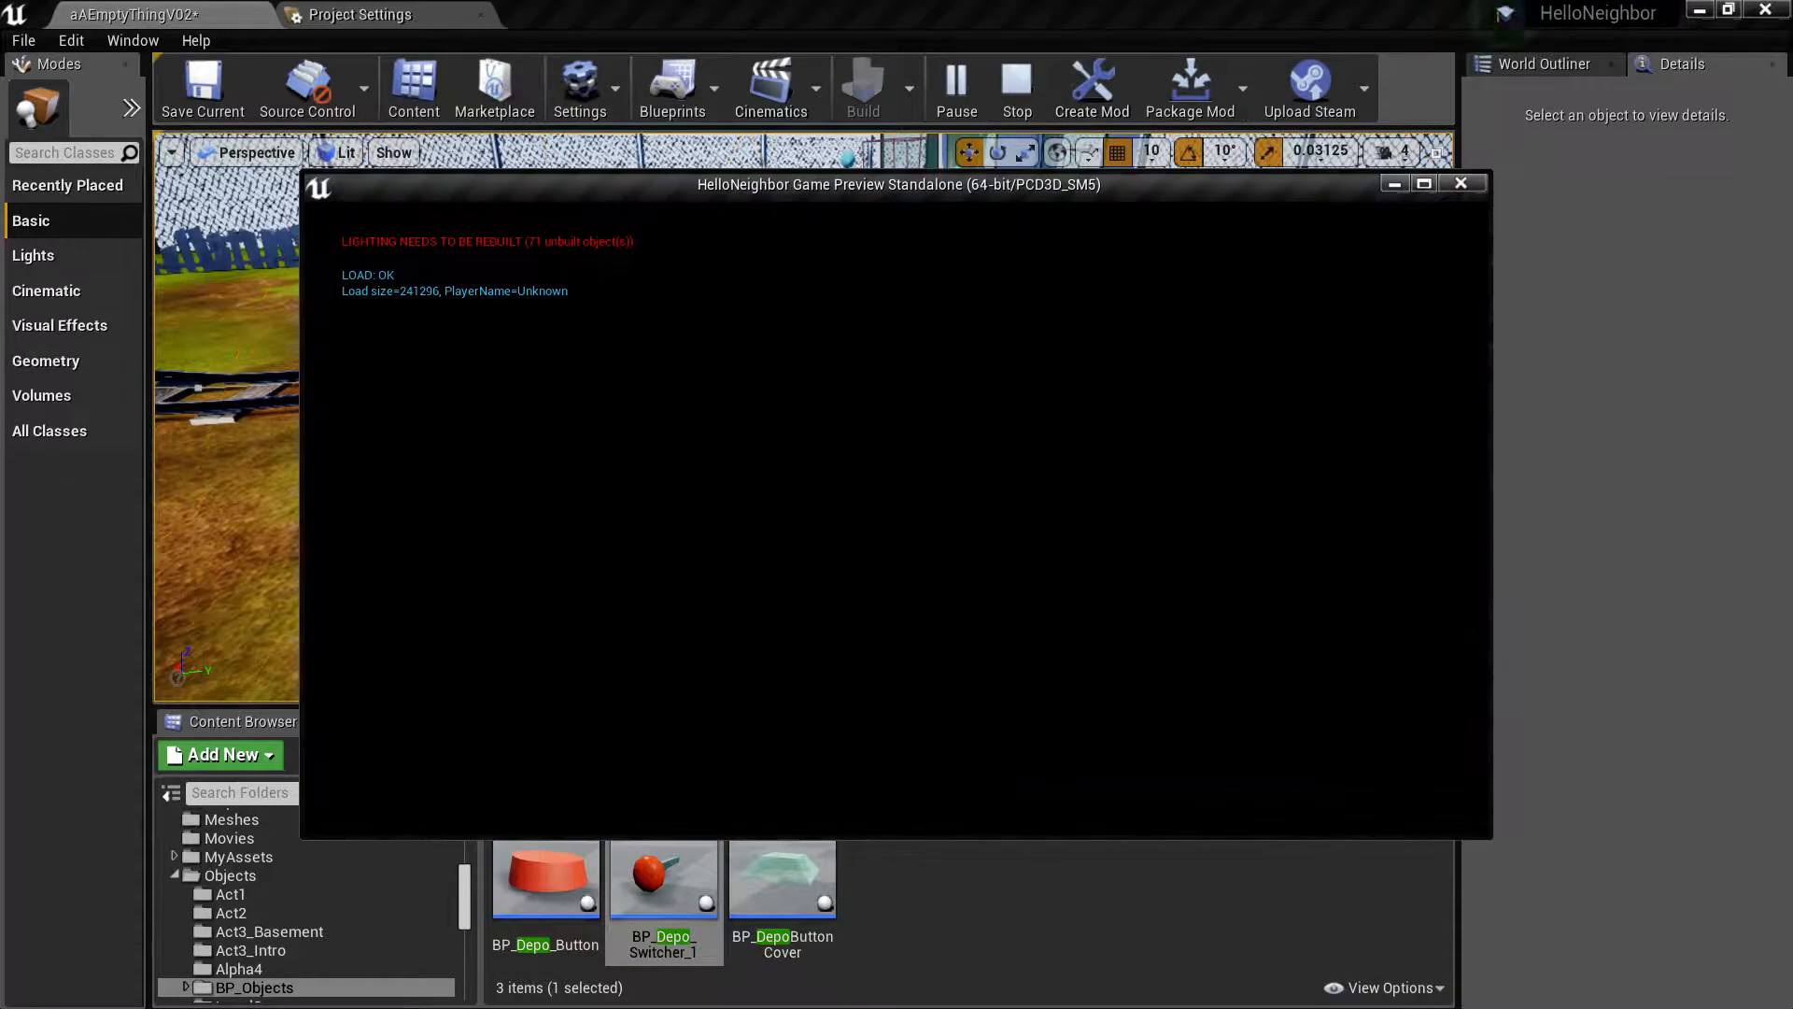